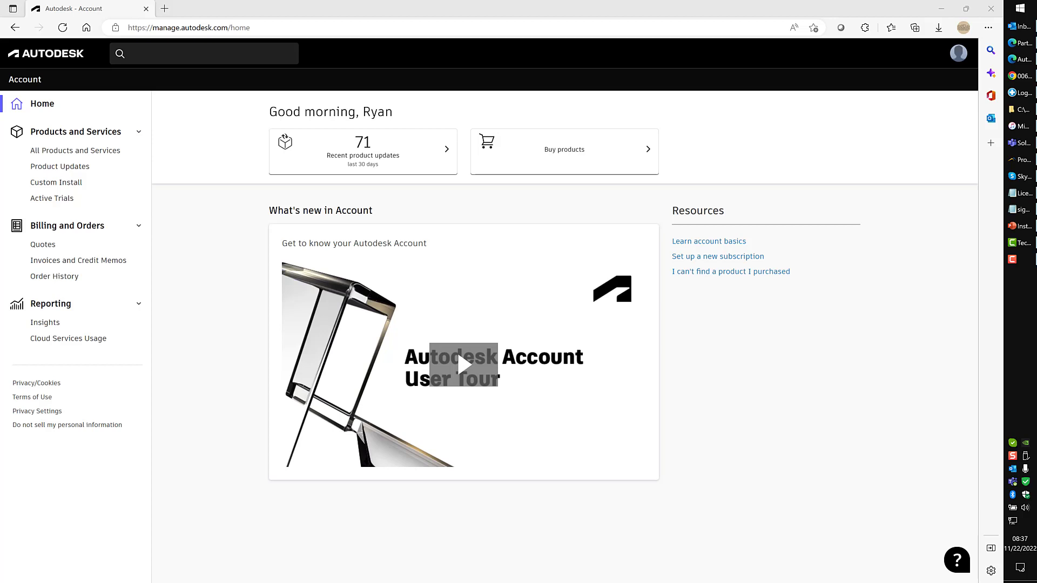
Show the All Products and Services catalogue and scroll down to the AutoCAD Mechanical card.
left_click(204, 53)
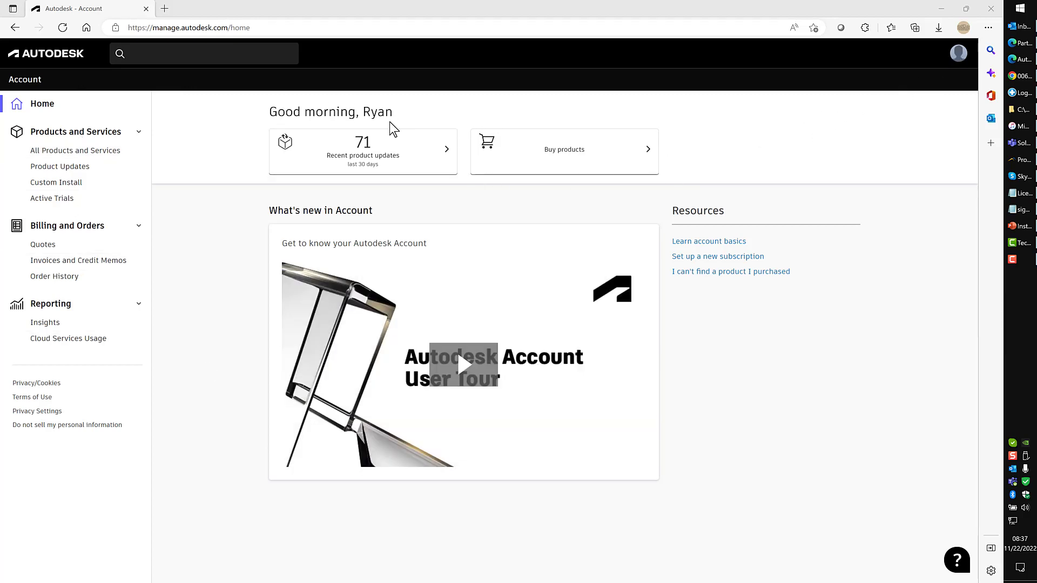
mouse_move(76, 150)
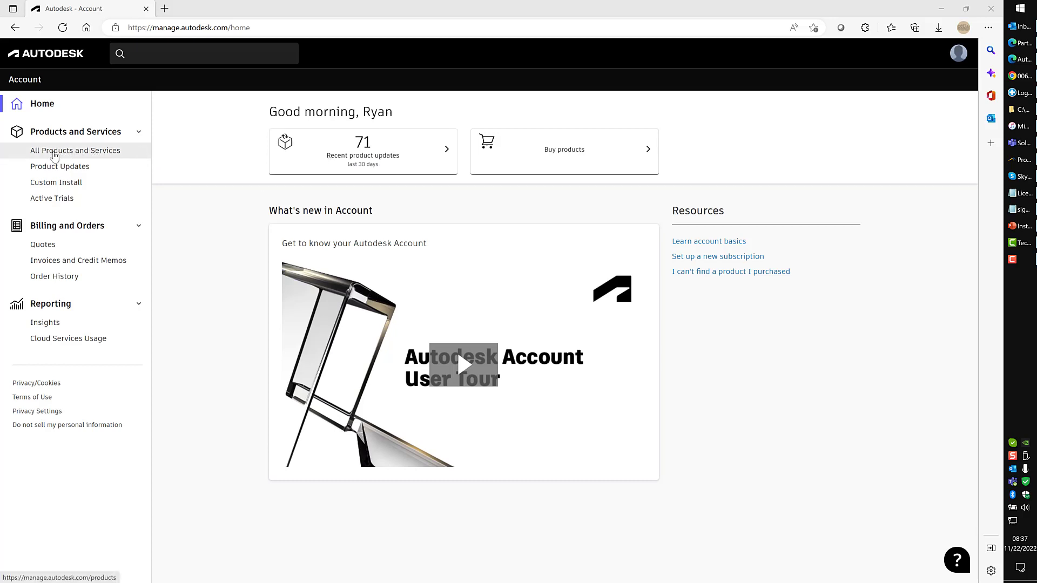
left_click(76, 150)
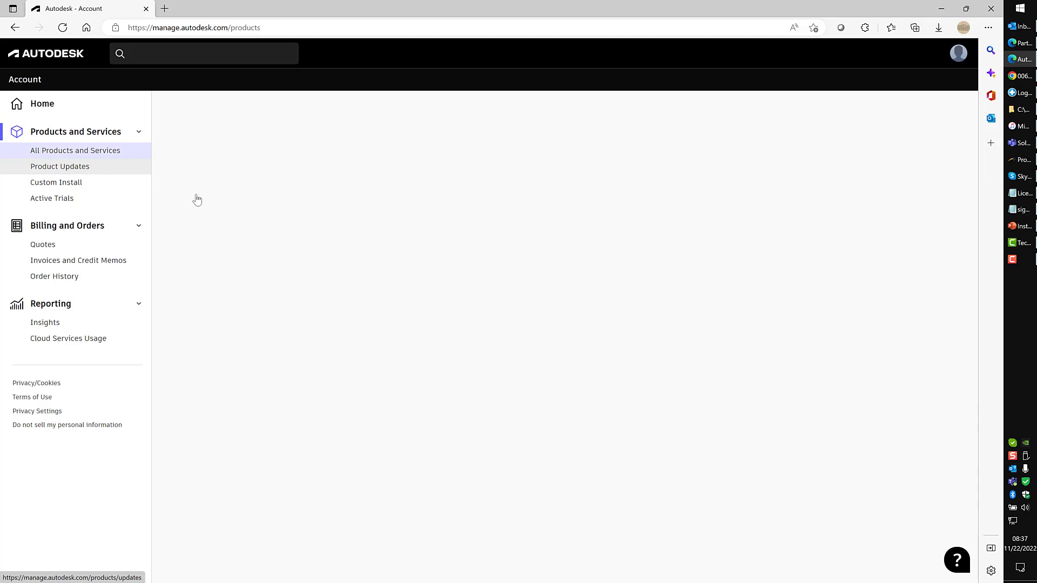
mouse_move(306, 197)
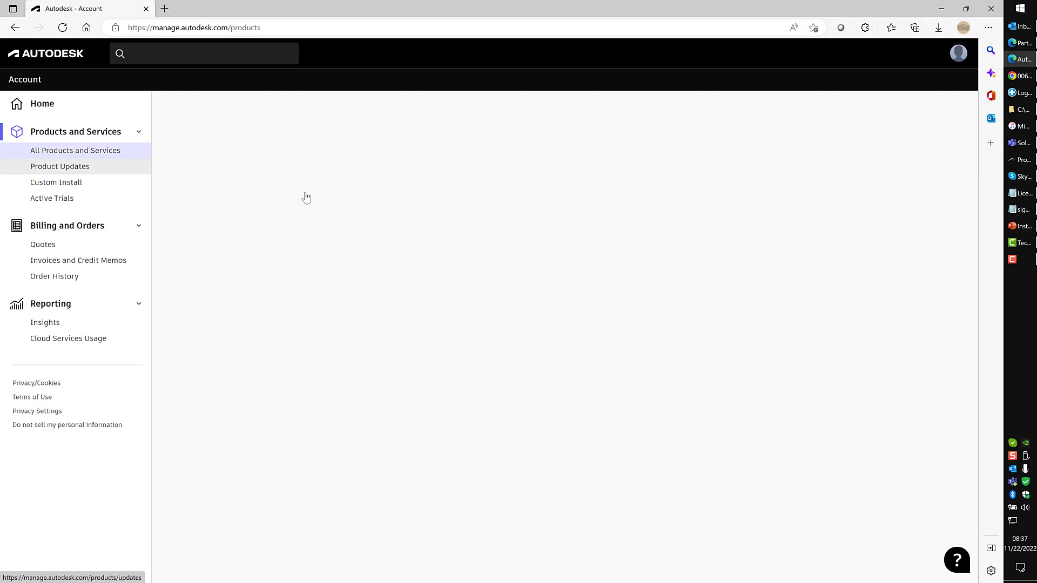
mouse_move(324, 211)
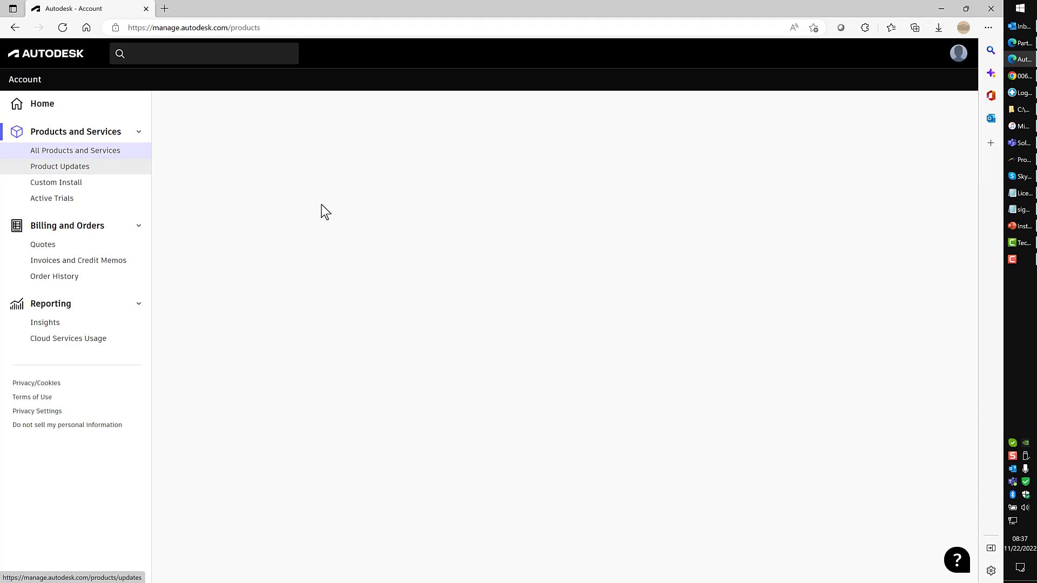
left_click(76, 150)
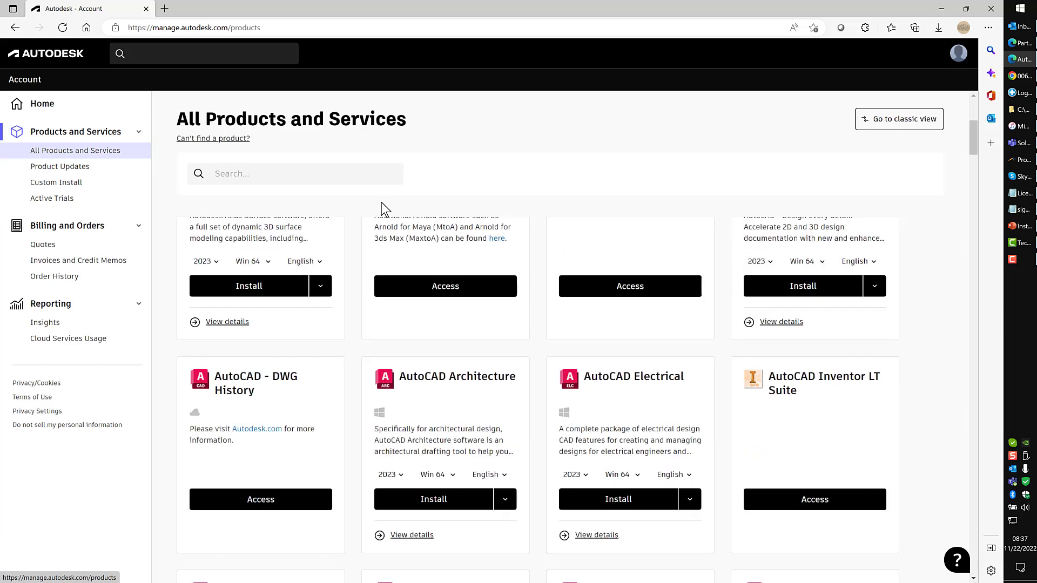
scroll("down", 3)
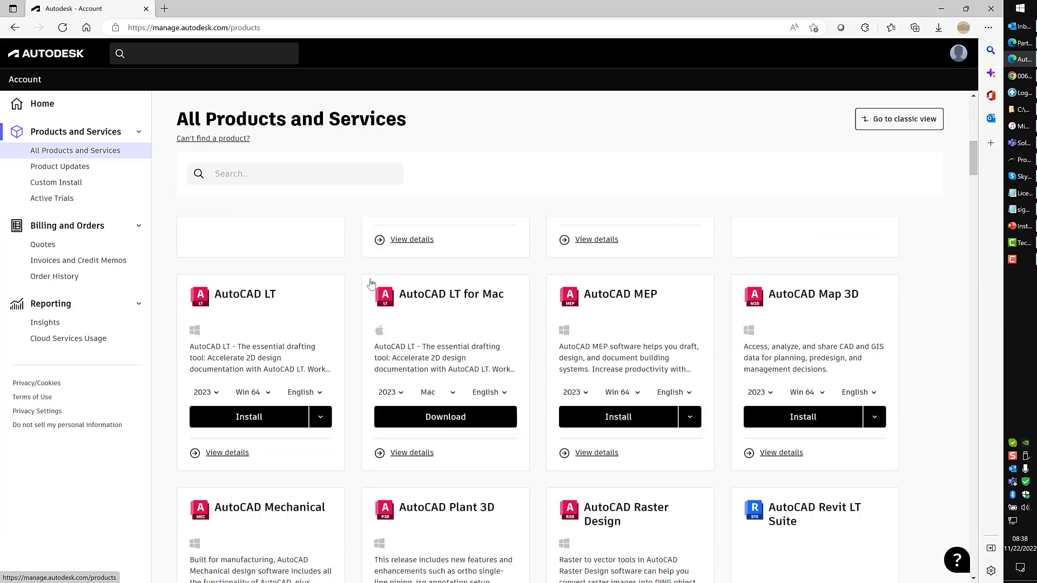
scroll("down", 3)
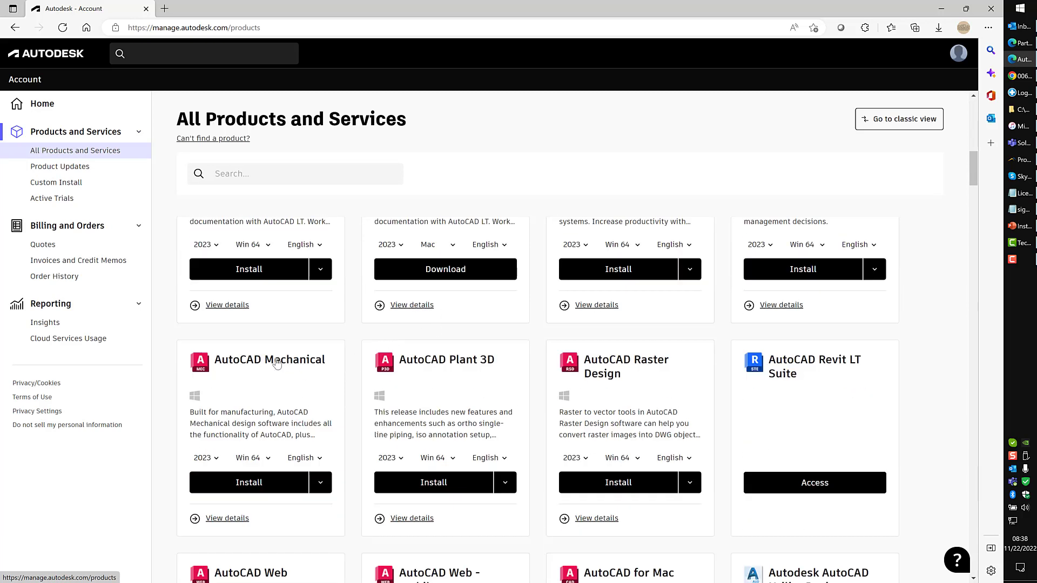
mouse_move(236, 363)
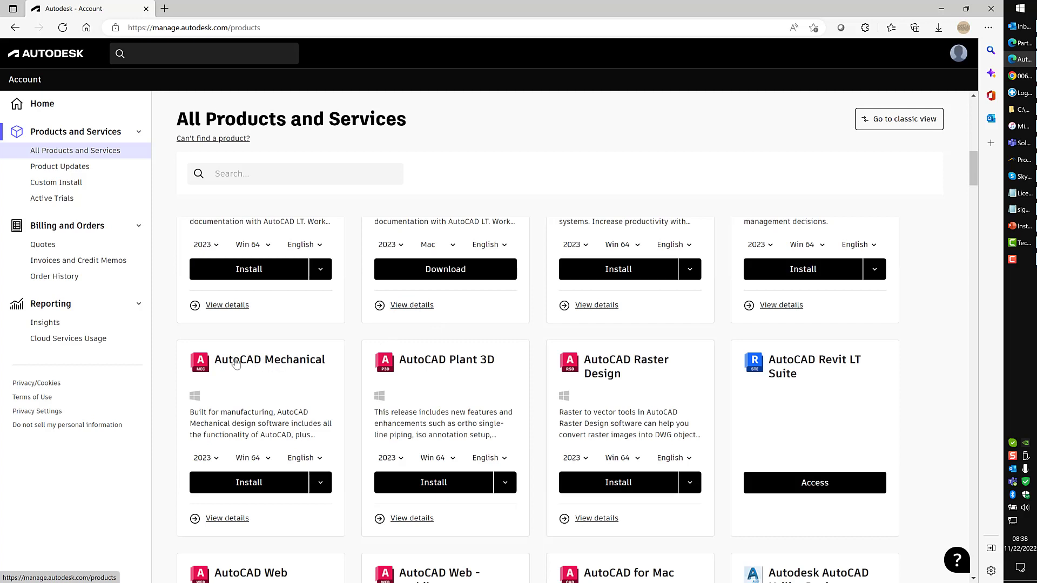
mouse_move(225, 363)
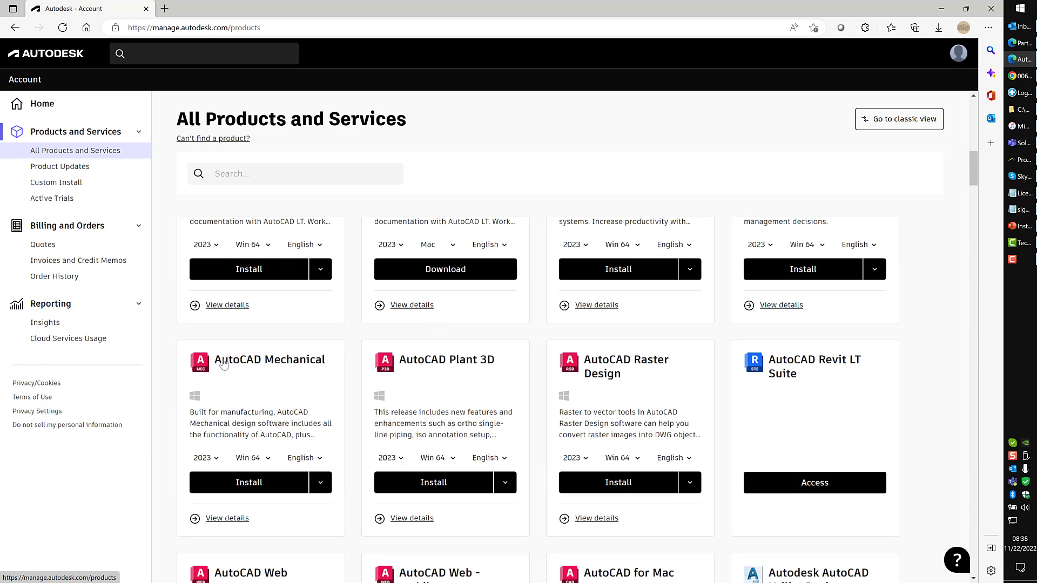
mouse_move(286, 321)
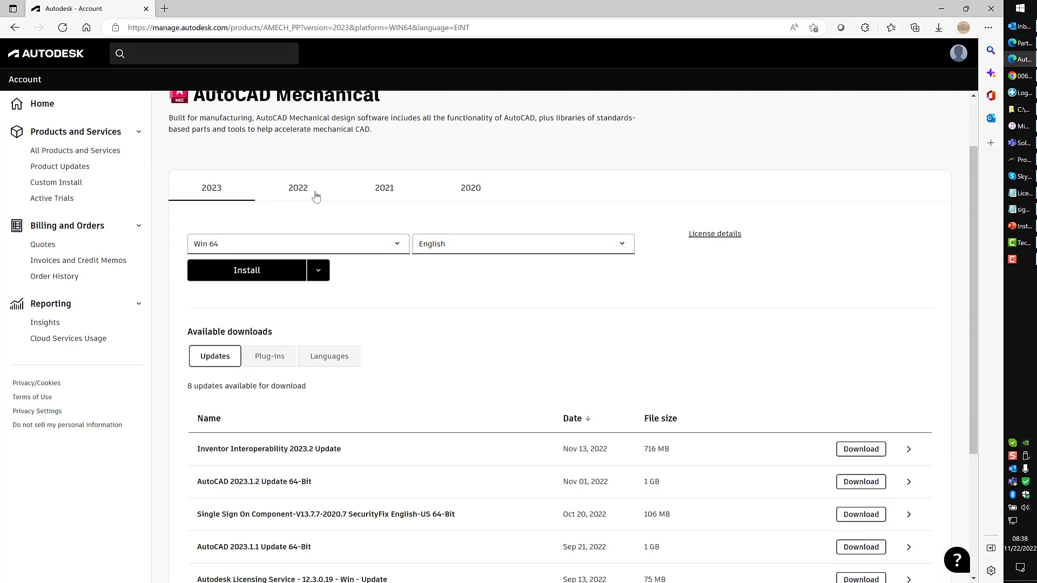
mouse_move(470, 191)
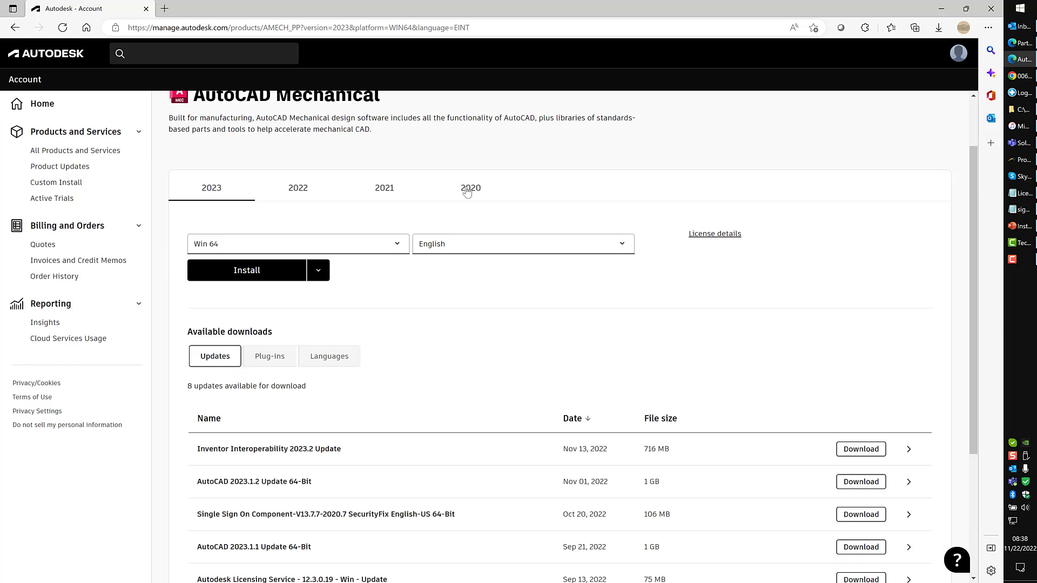
Look at the 2021 release, then return to AutoCAD Mechanical 2023 for Win 64 English.
left_click(384, 188)
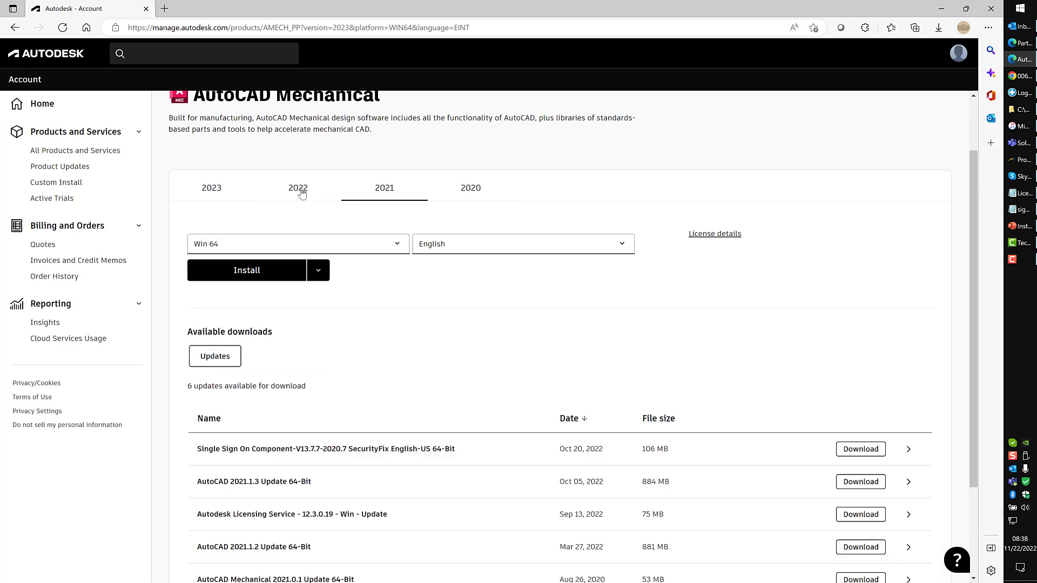
left_click(211, 188)
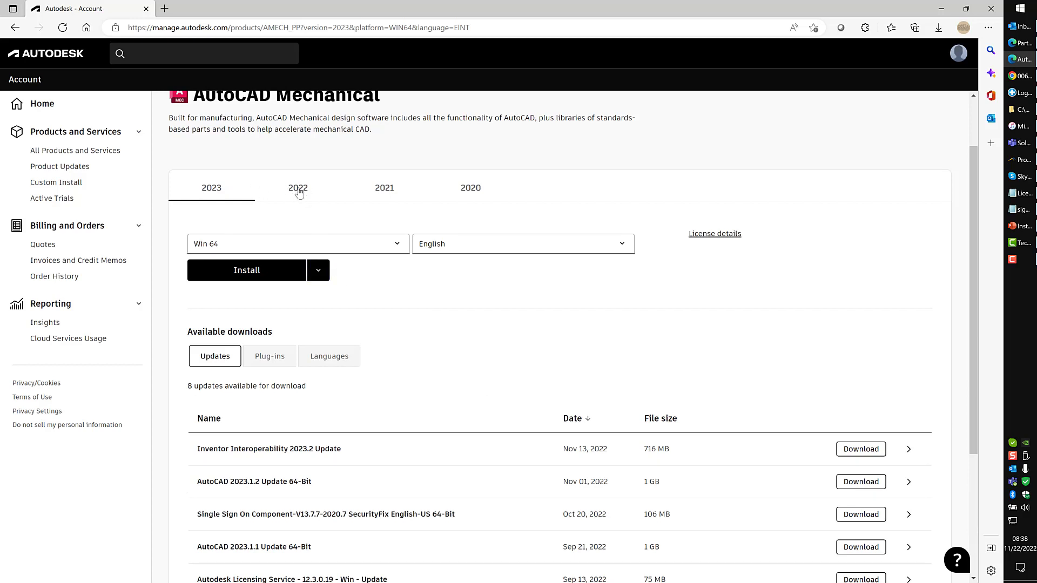
mouse_move(315, 197)
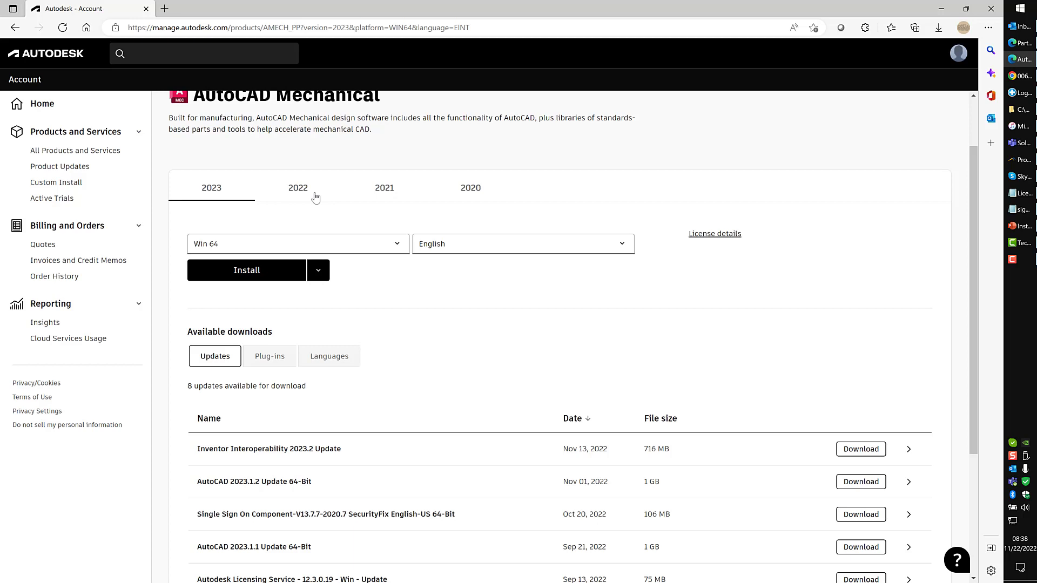
mouse_move(318, 271)
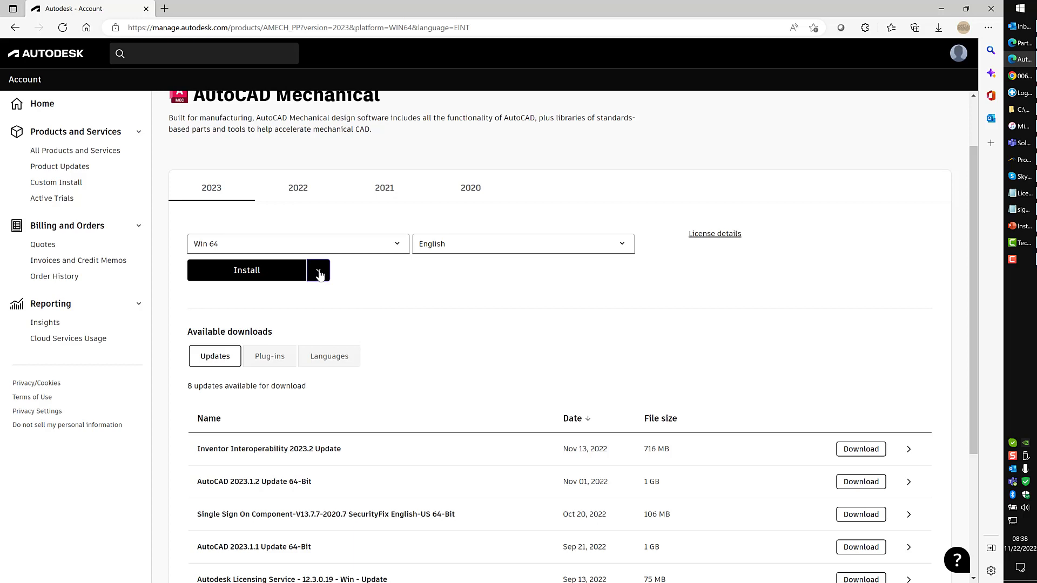
Choose Download under Install to get Create_Installer_AMECH_PP_2023_English_WIN64.exe.
left_click(318, 270)
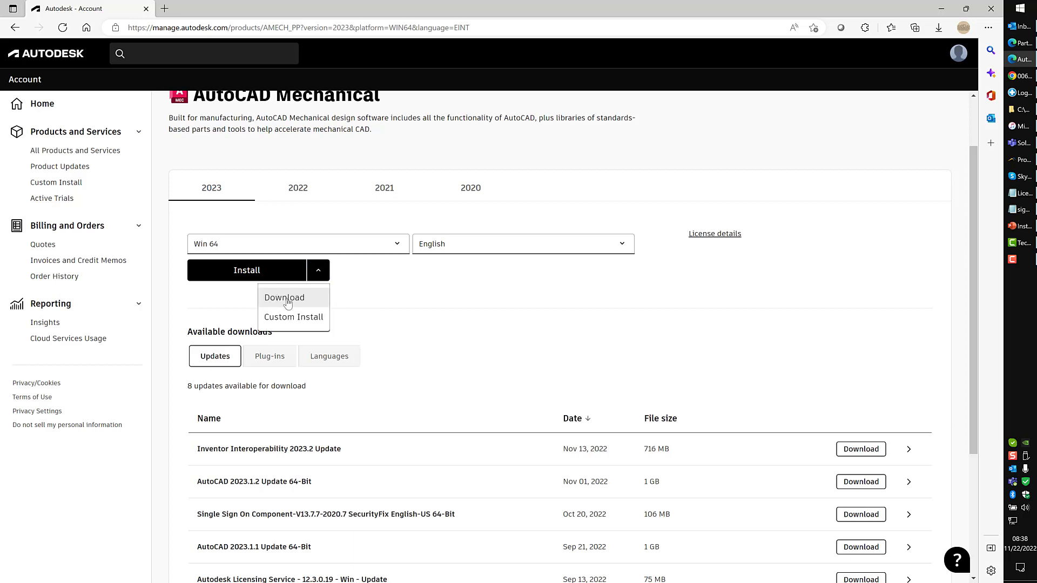
left_click(284, 297)
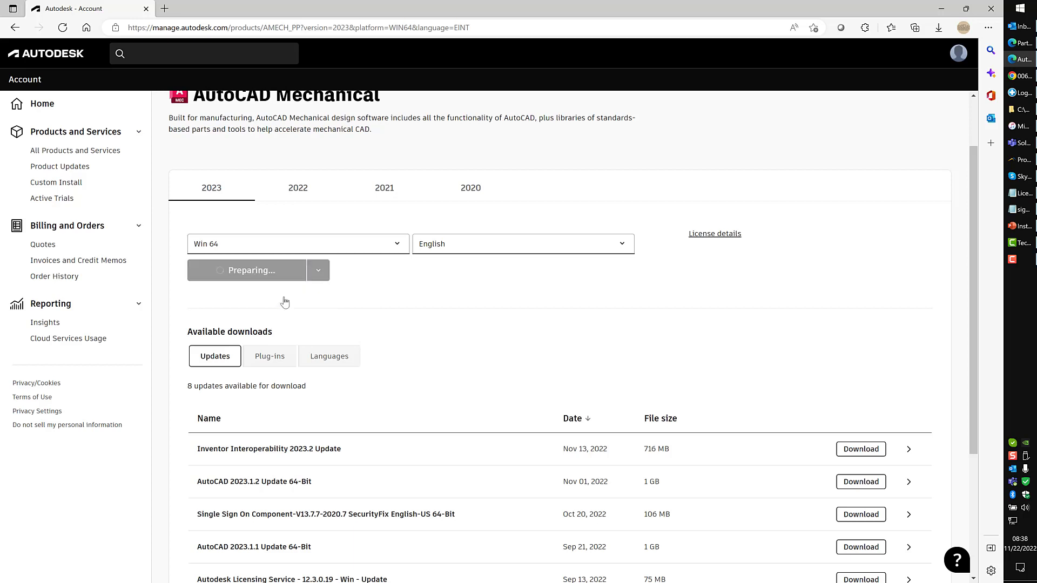
mouse_move(849, 112)
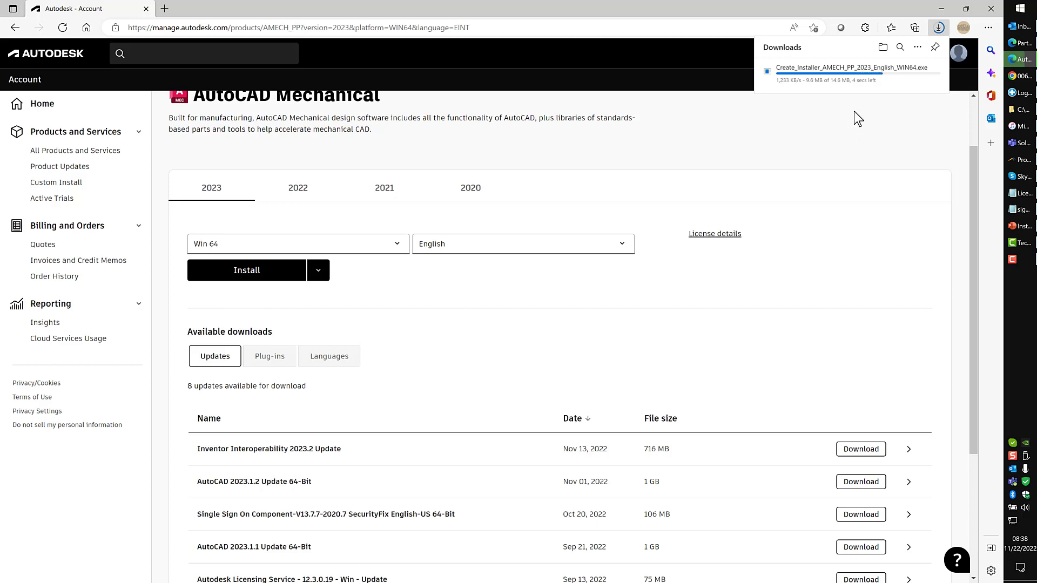
mouse_move(845, 109)
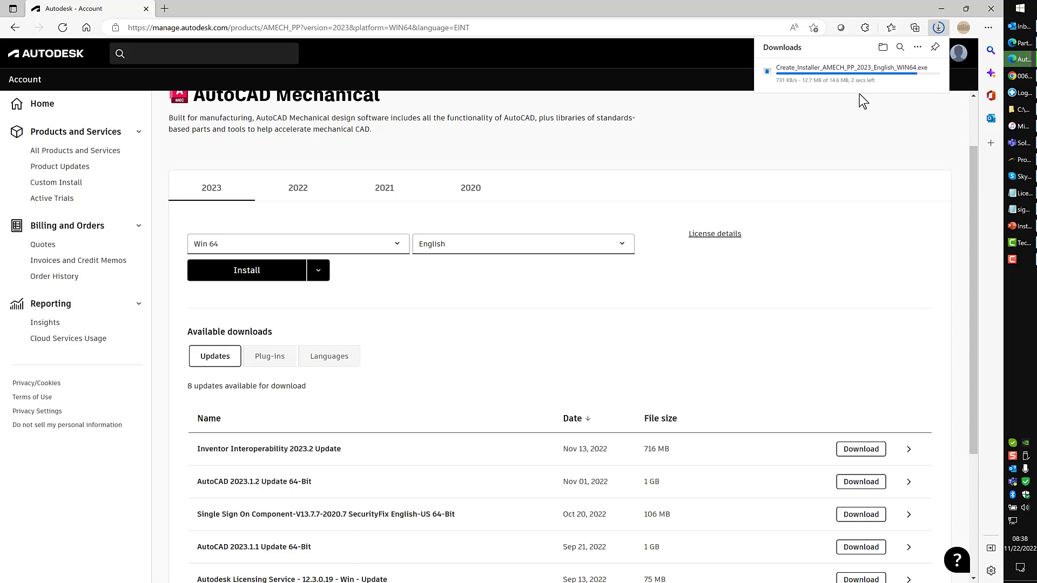
mouse_move(729, 241)
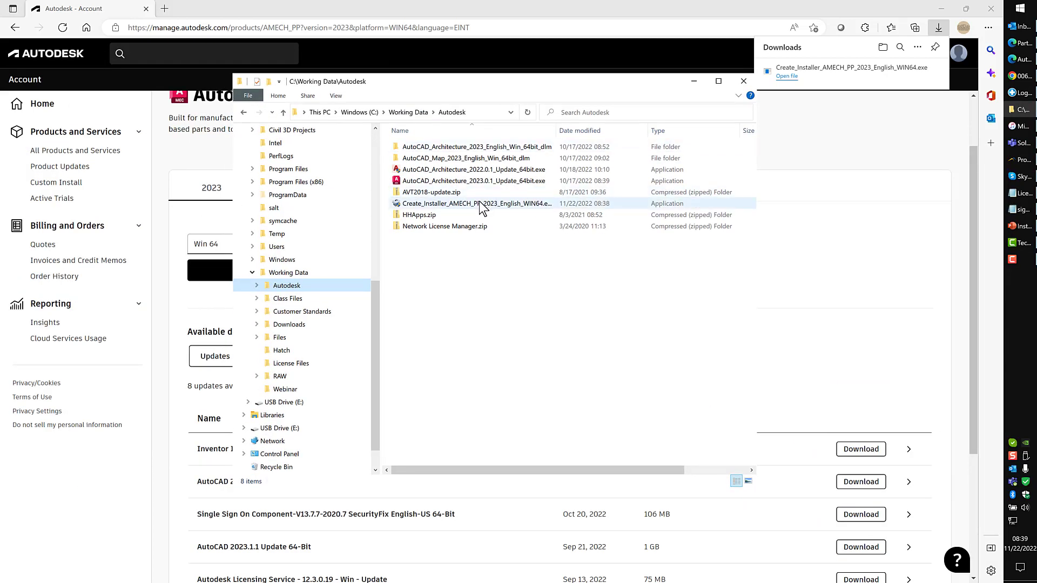
Select and run Create_Installer_AMECH_PP_2023_English_WIN64.exe.
left_click(476, 203)
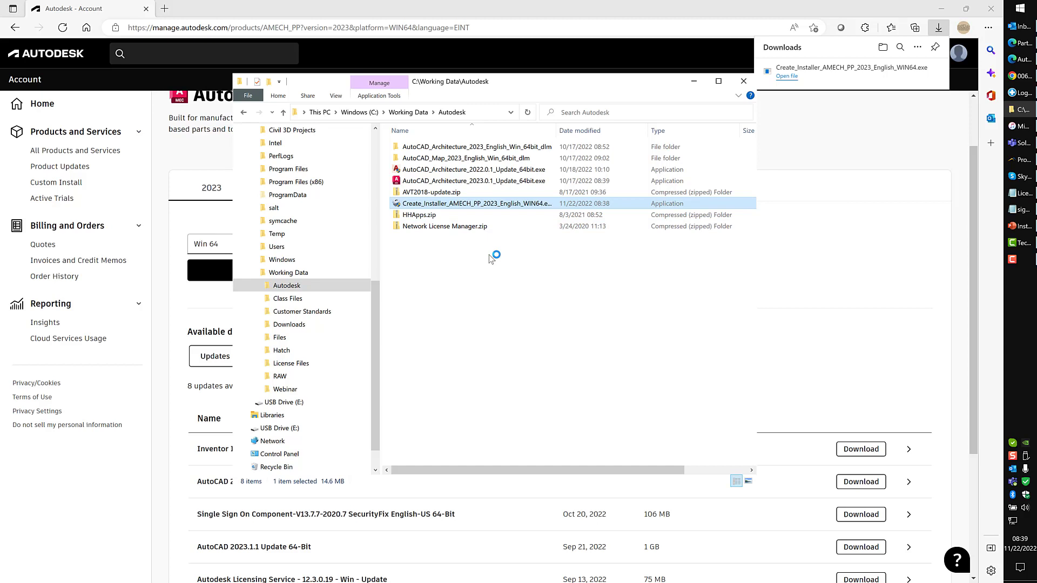
double_click(476, 203)
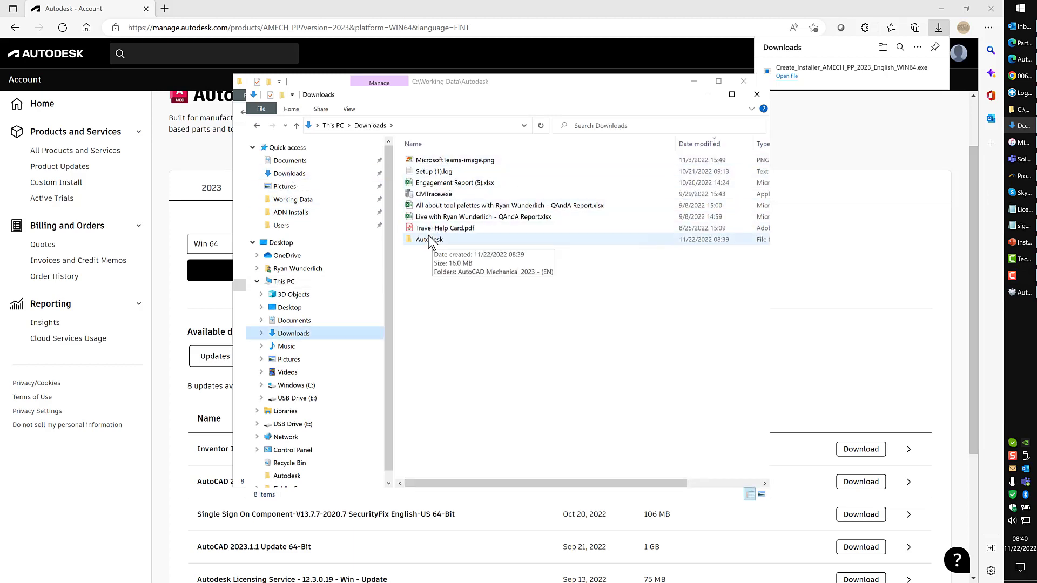
mouse_move(415, 246)
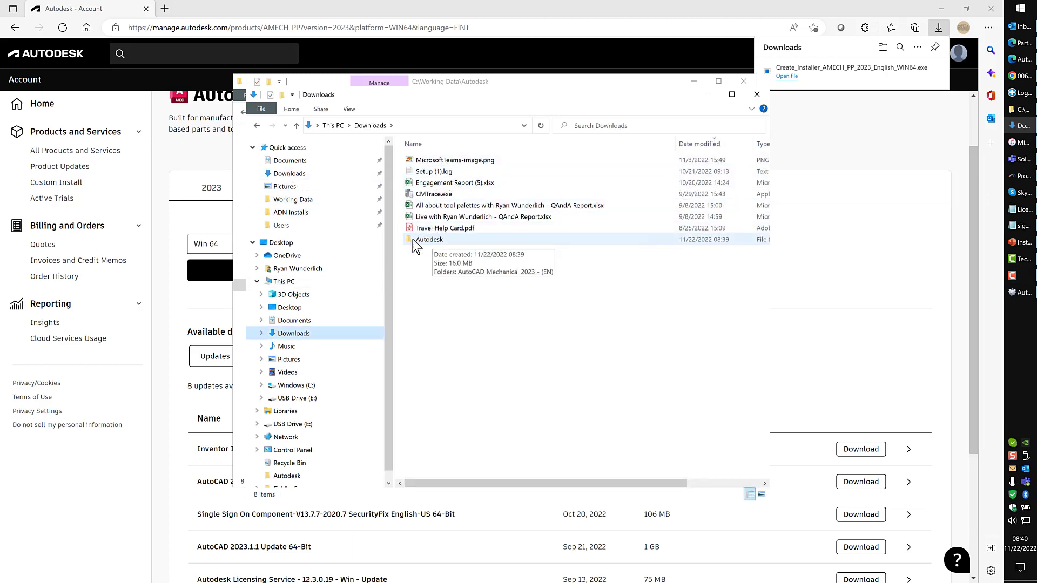
mouse_move(438, 250)
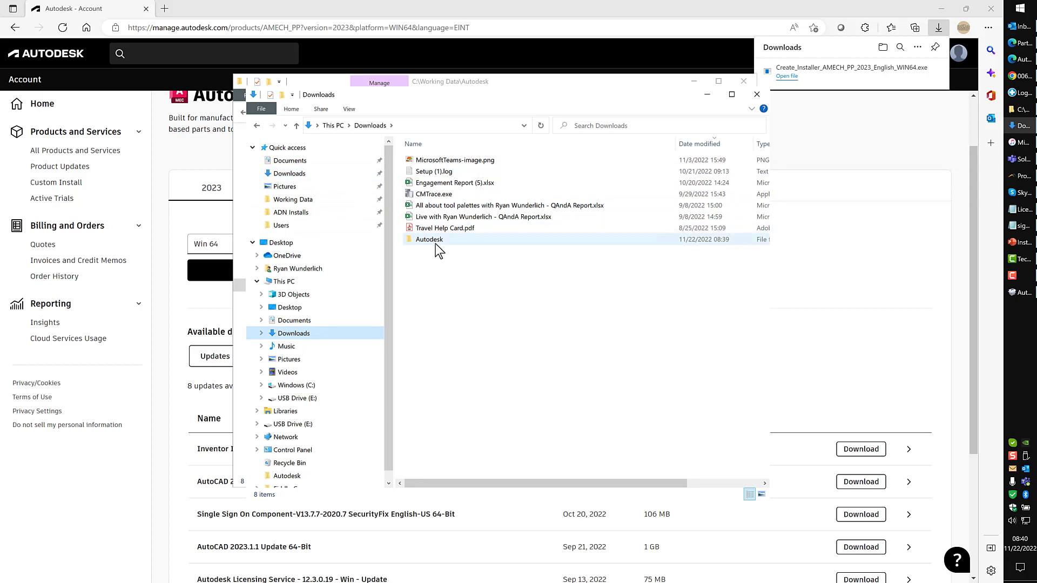
Open the Autodesk folder that holds the downloaded installer.
double_click(429, 238)
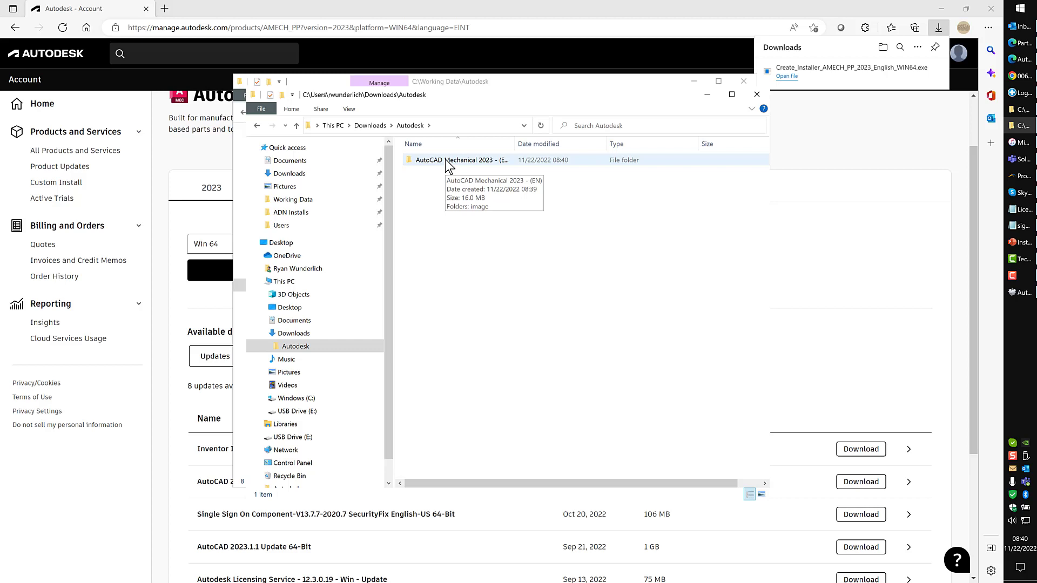
mouse_move(469, 167)
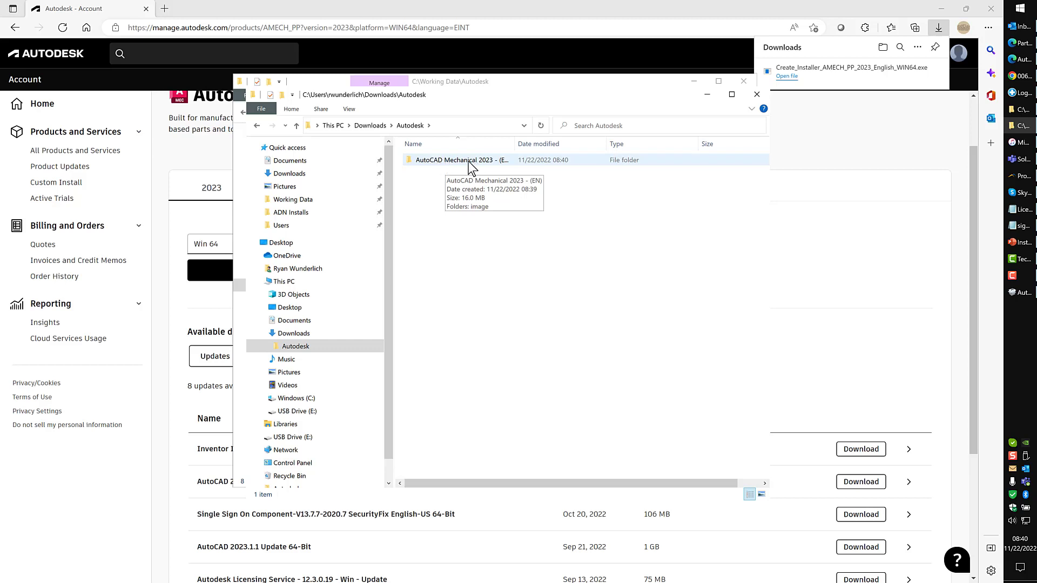
mouse_move(410, 162)
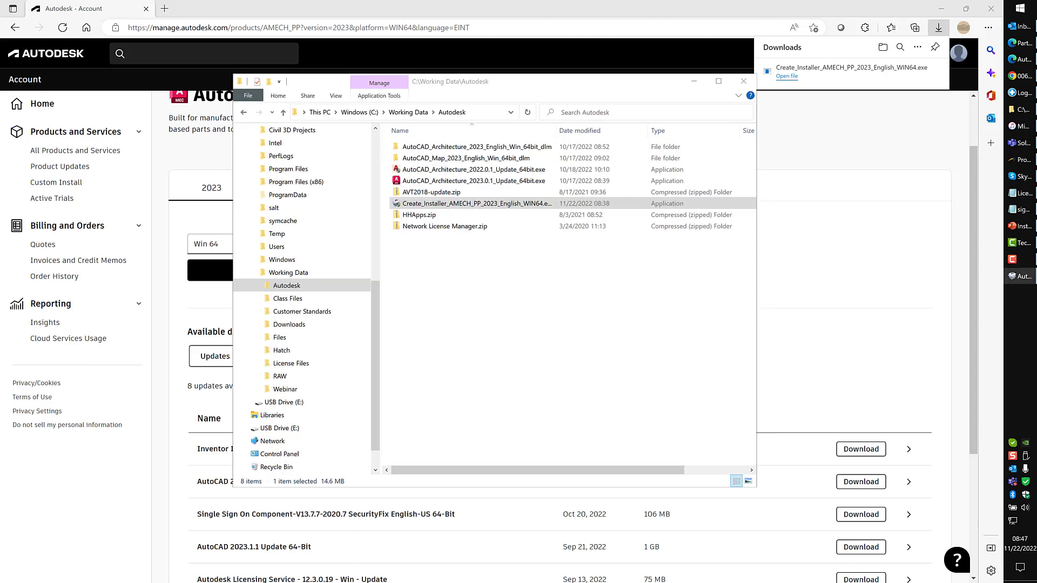
Run the installer-creator exe again and let it build until Finalizing.
double_click(471, 203)
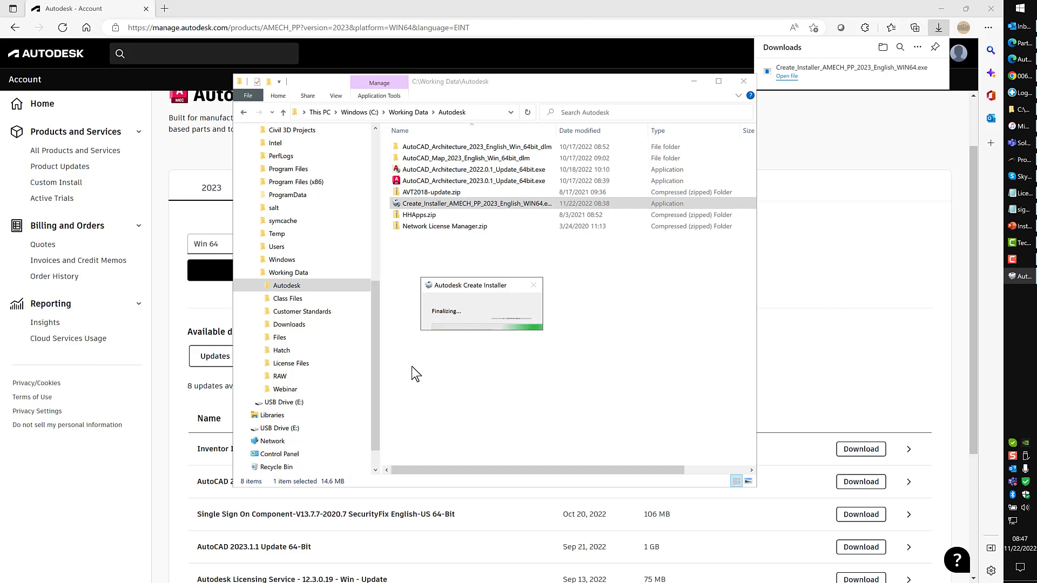
mouse_move(459, 325)
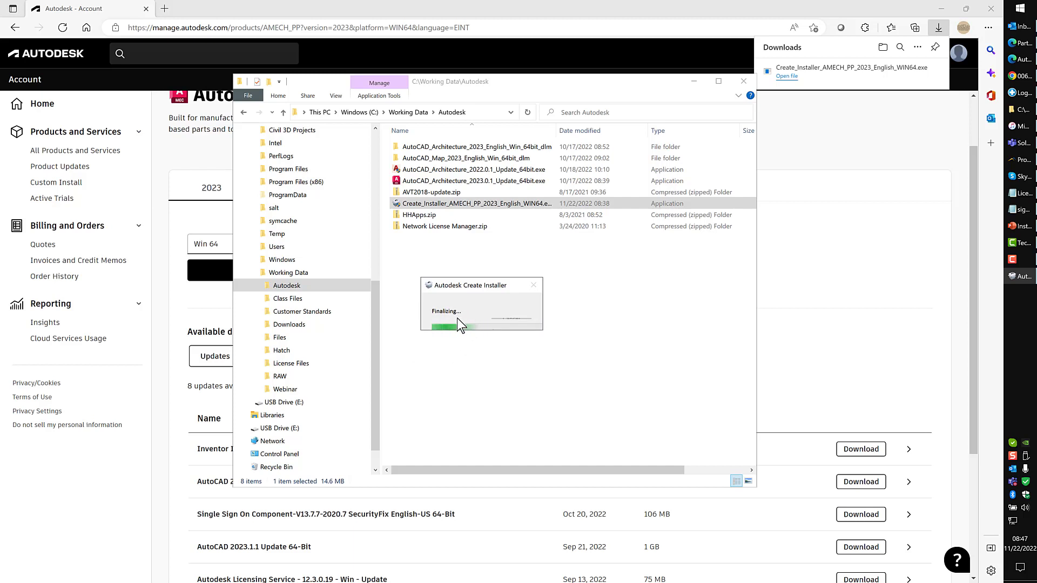
mouse_move(478, 390)
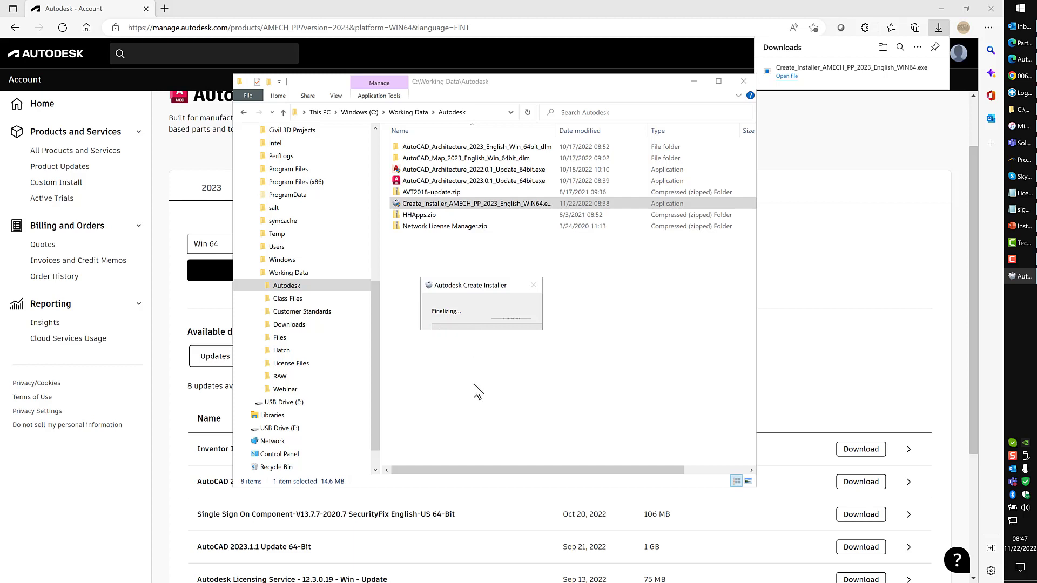
mouse_move(463, 368)
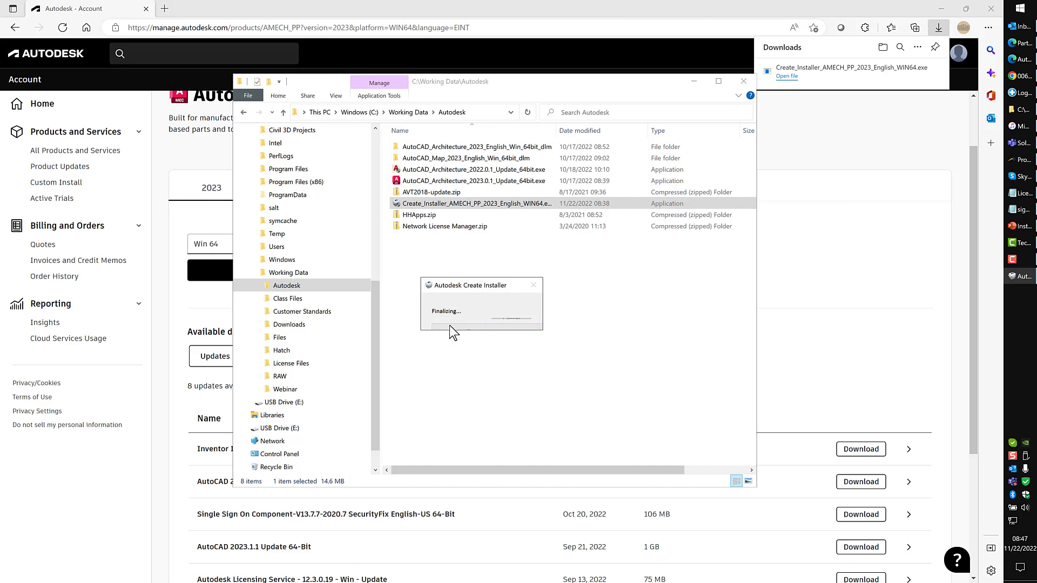
mouse_move(466, 311)
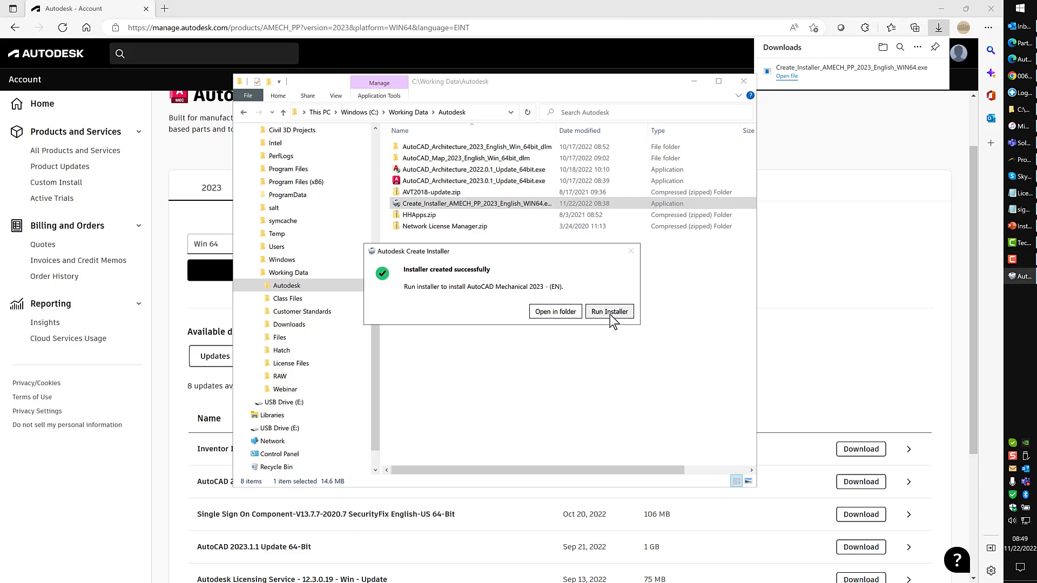
Run the newly created installer, agree to the Terms of Use, and continue.
left_click(608, 311)
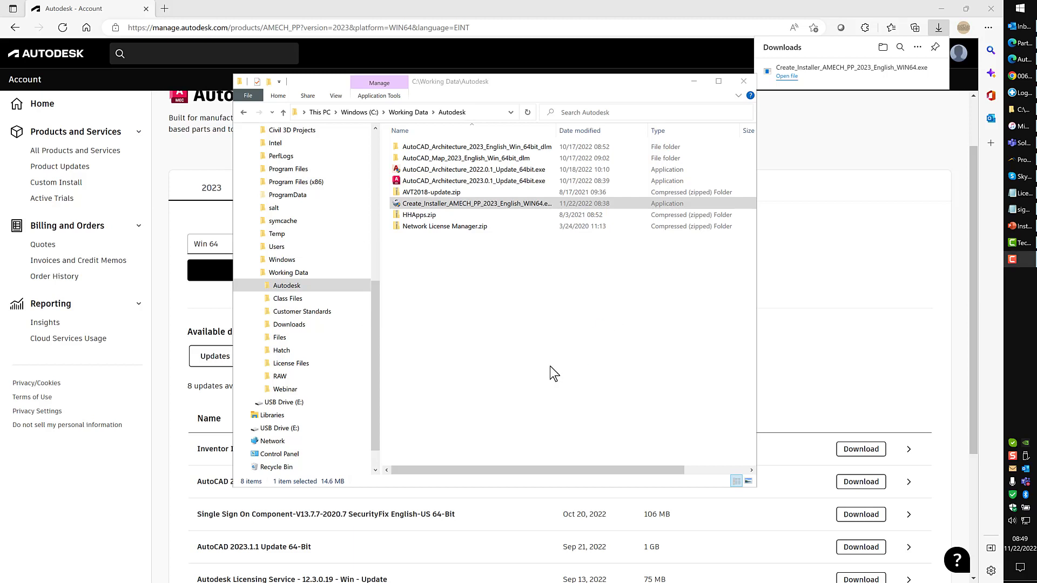
mouse_move(516, 363)
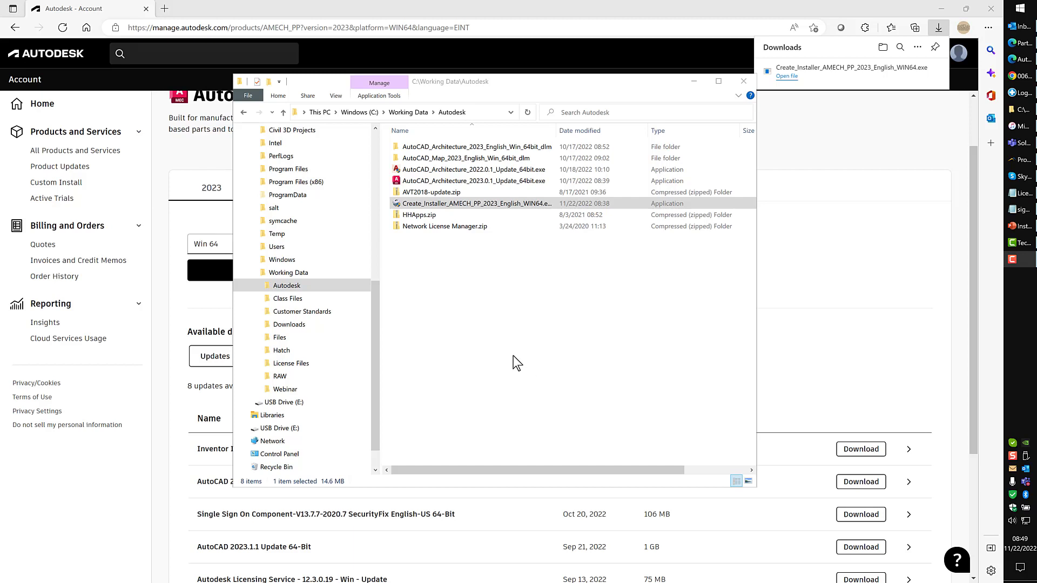
mouse_move(572, 330)
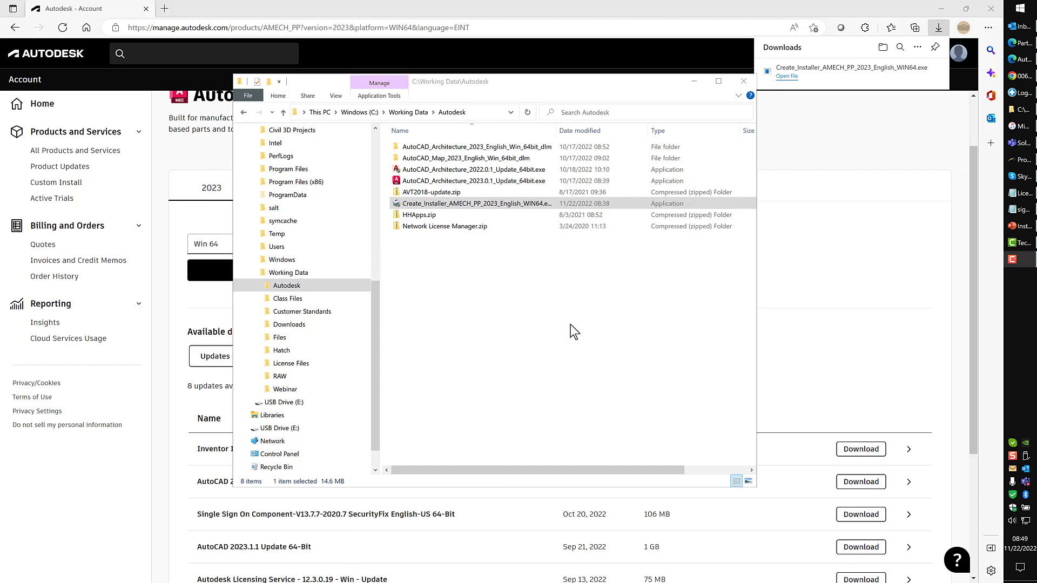
mouse_move(598, 240)
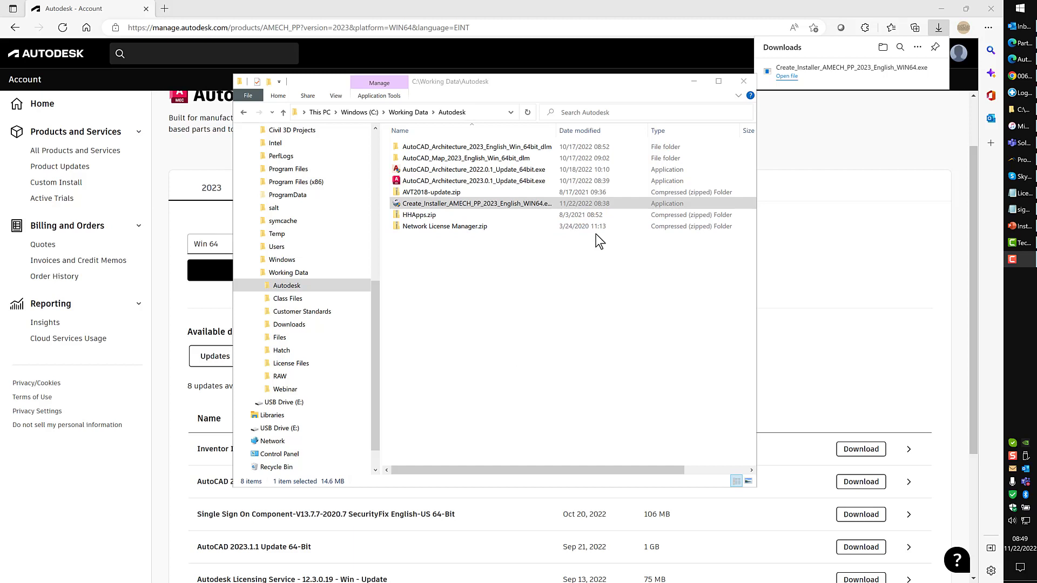
mouse_move(621, 273)
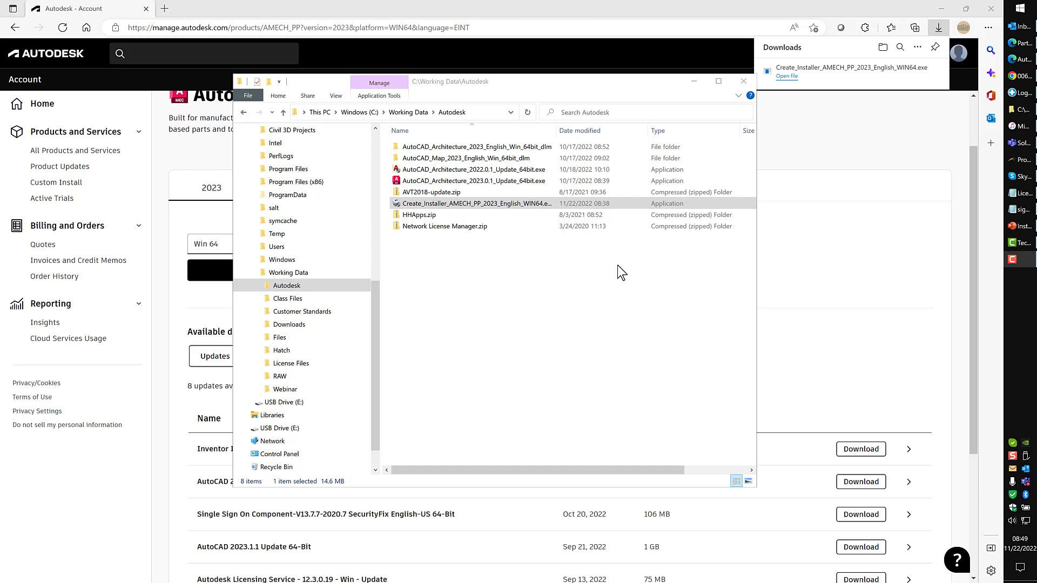
mouse_move(589, 271)
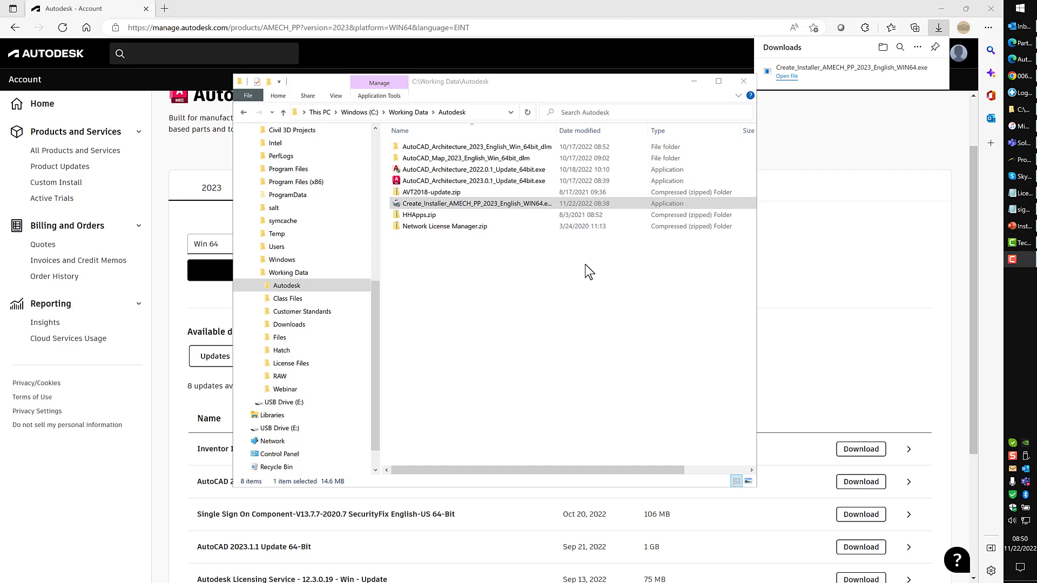
double_click(476, 203)
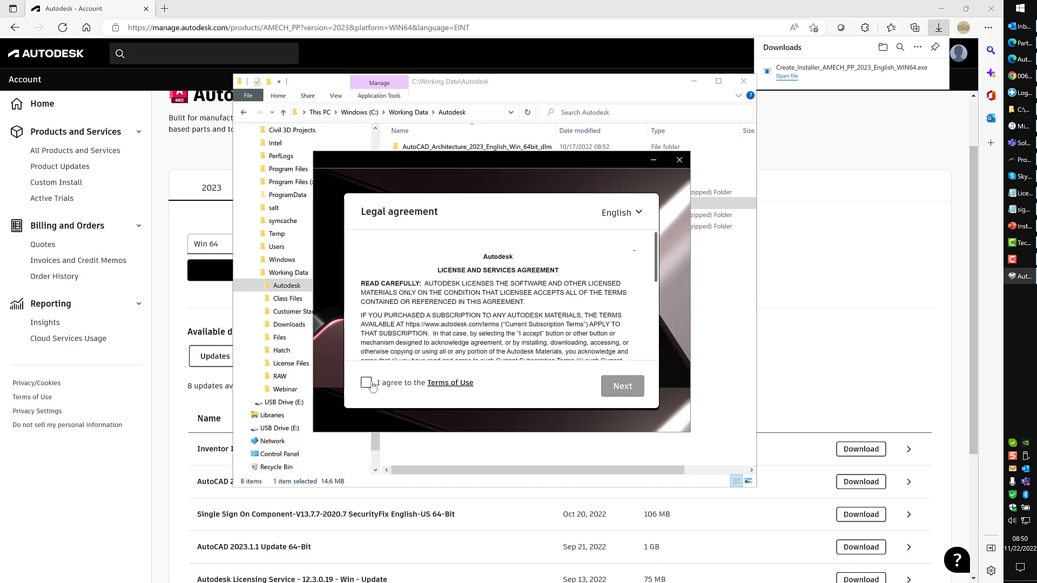
left_click(366, 382)
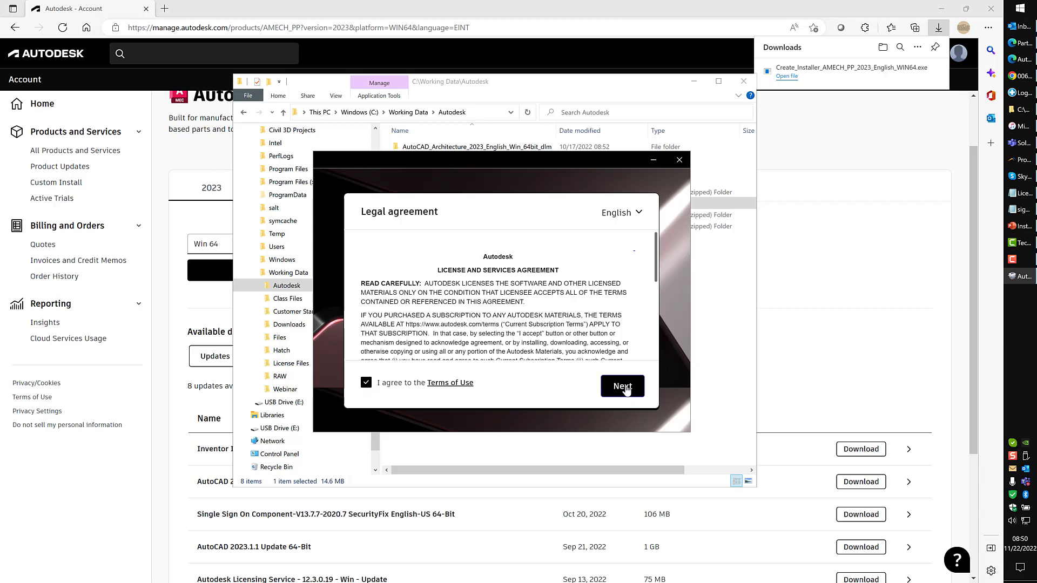
left_click(621, 386)
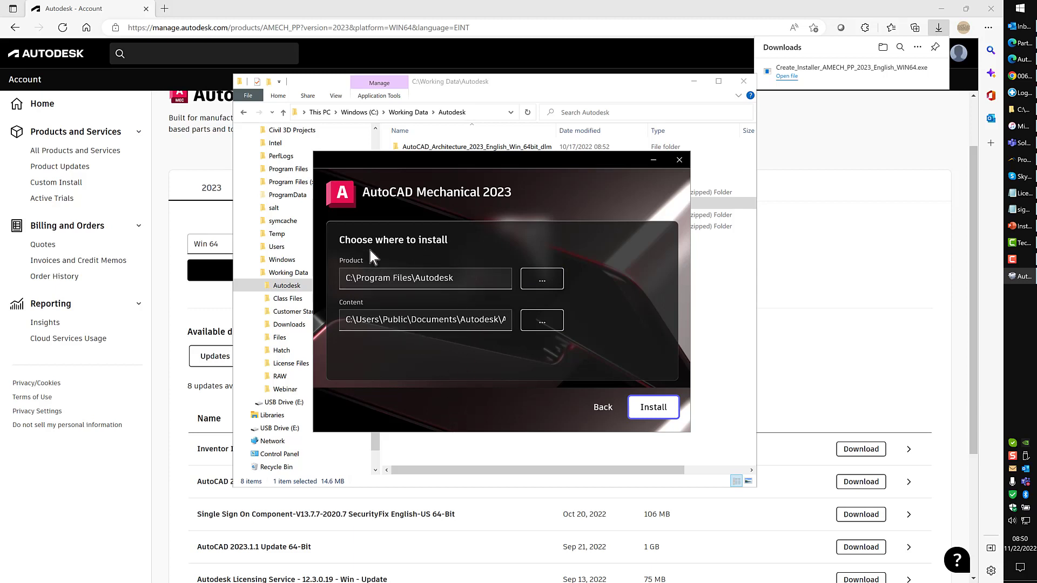
mouse_move(456, 362)
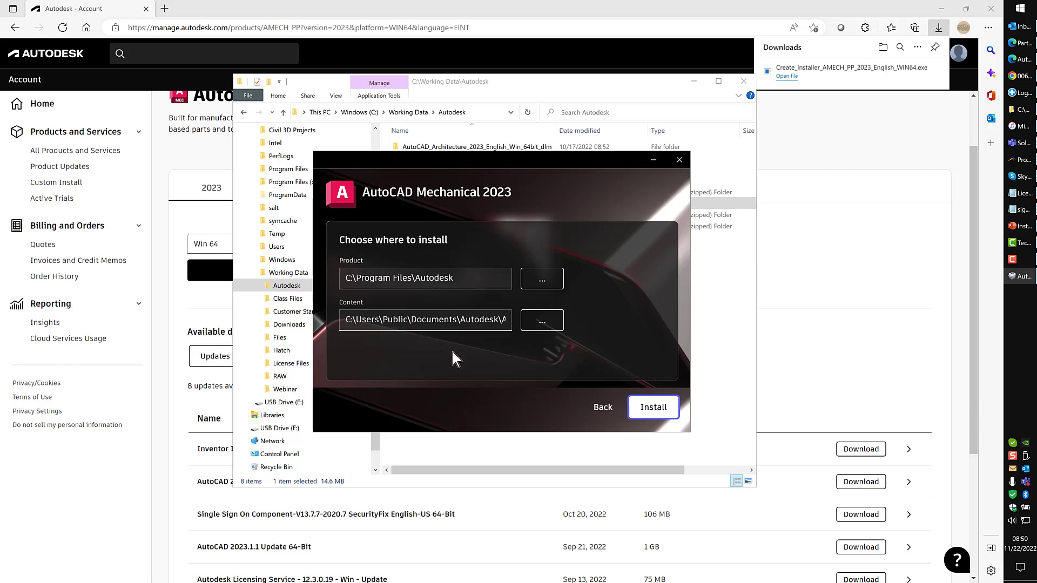
mouse_move(387, 273)
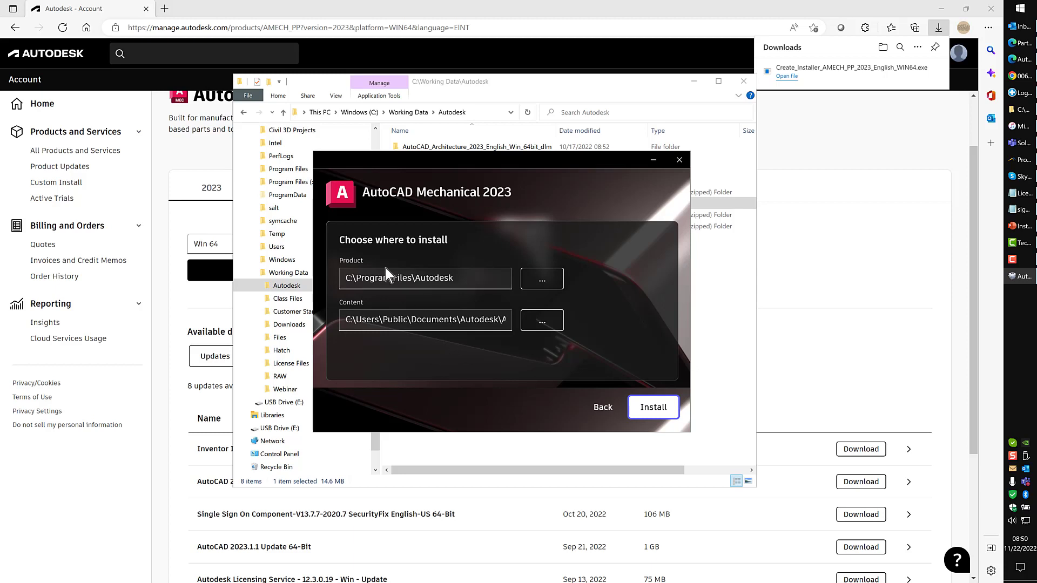
mouse_move(406, 278)
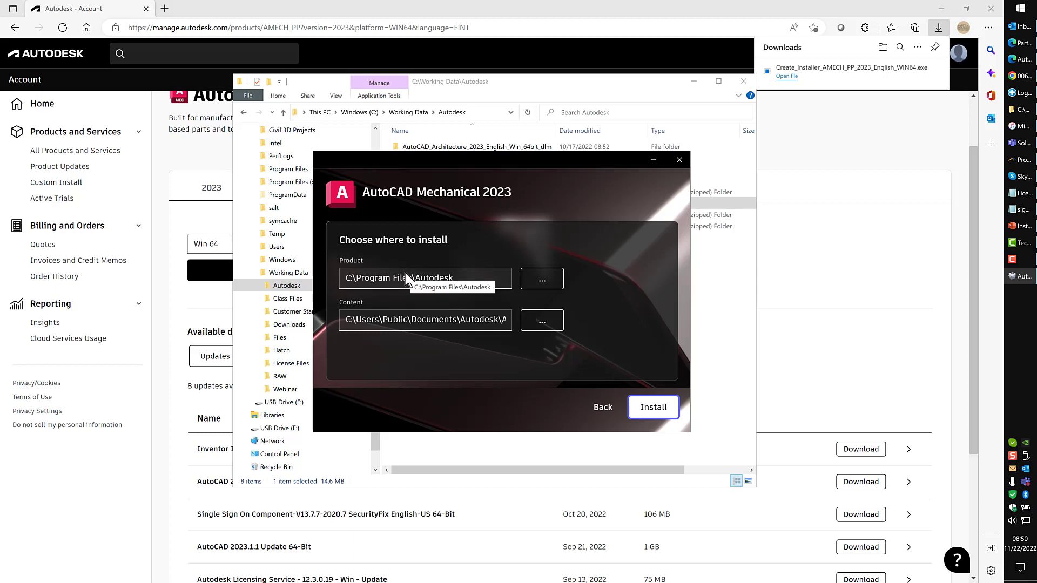
mouse_move(464, 304)
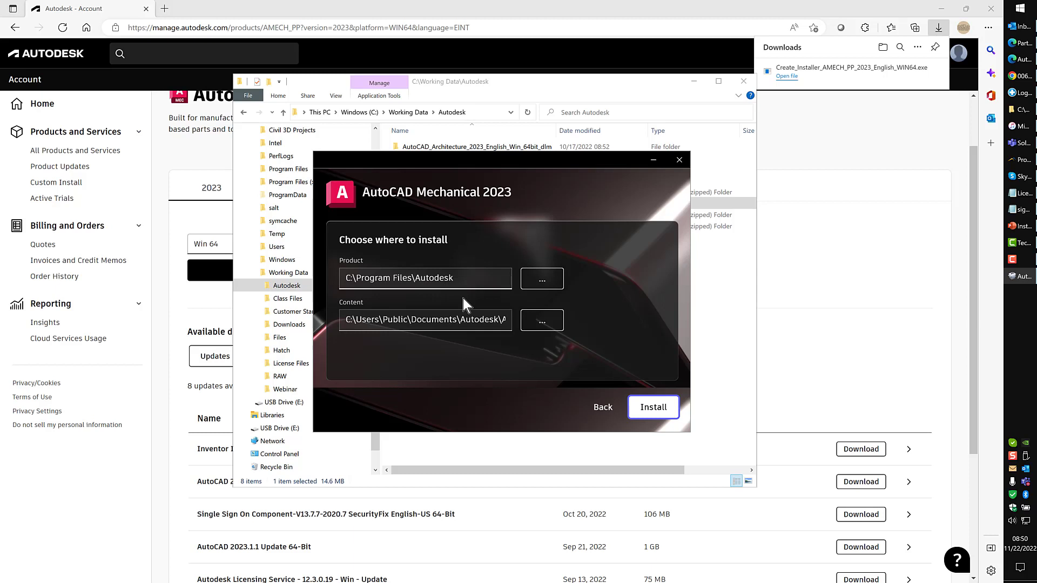
mouse_move(474, 307)
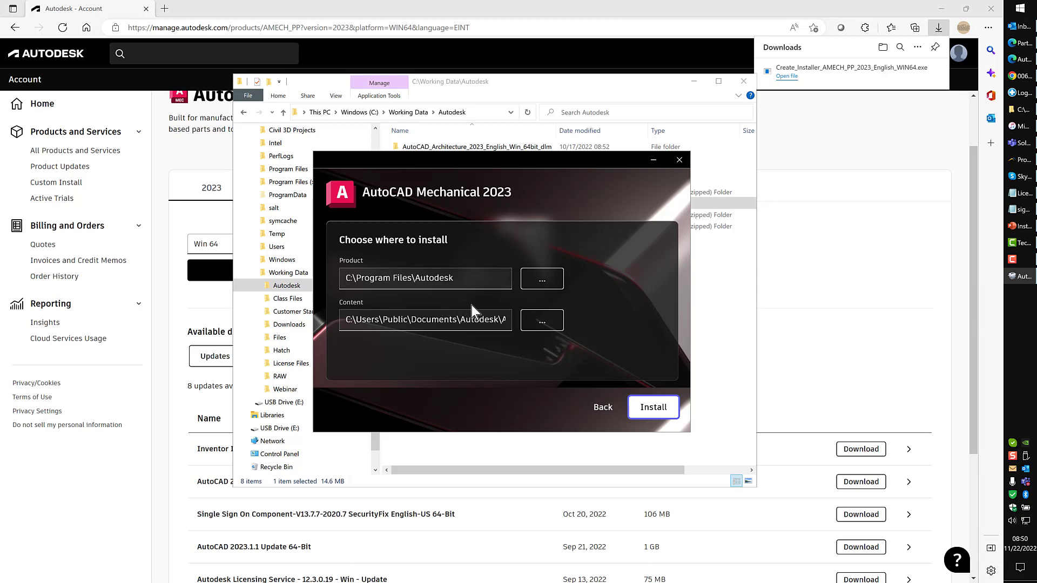
mouse_move(699, 359)
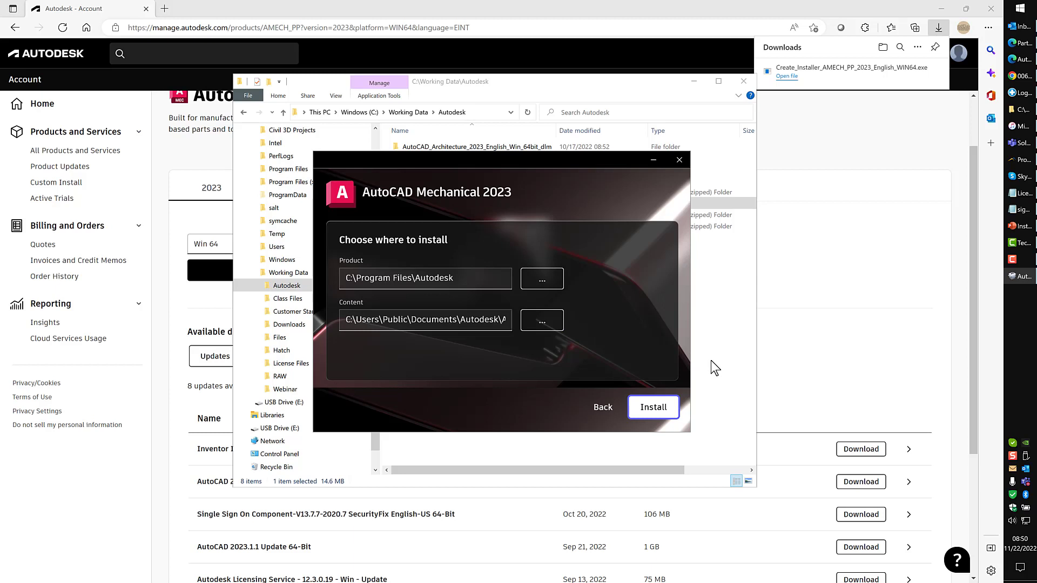
mouse_move(709, 369)
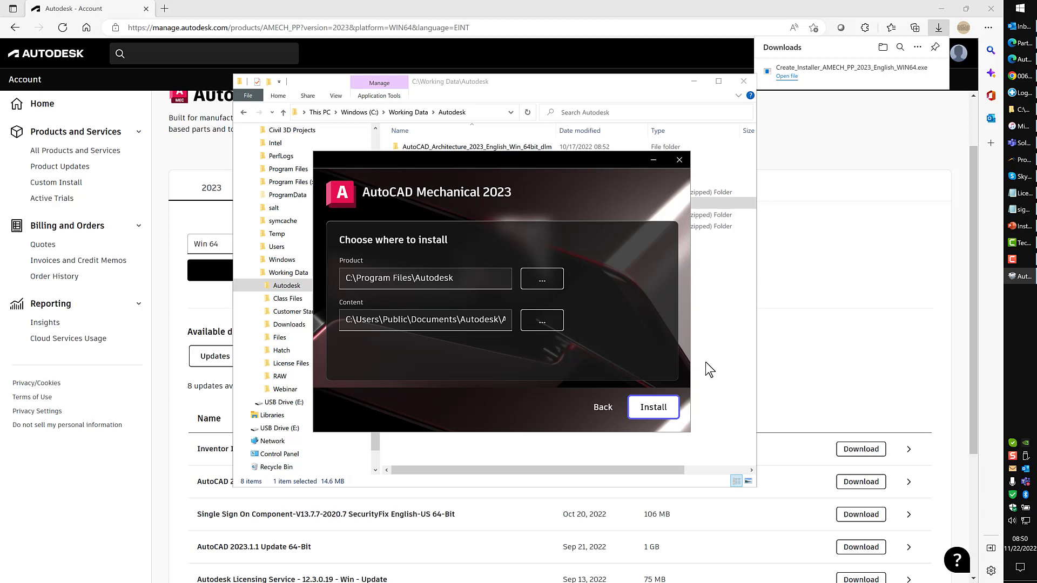
mouse_move(622, 368)
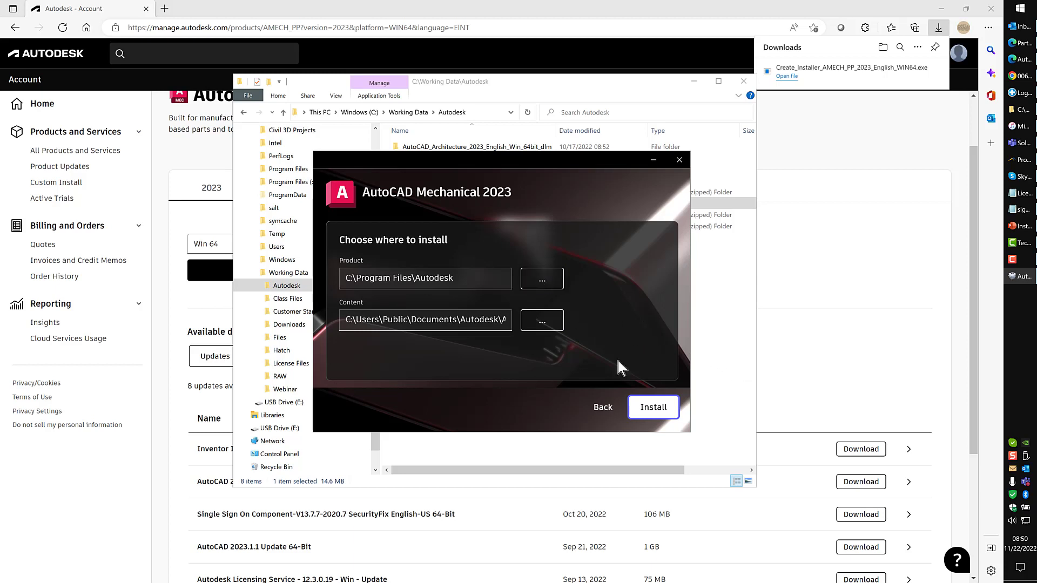
mouse_move(486, 442)
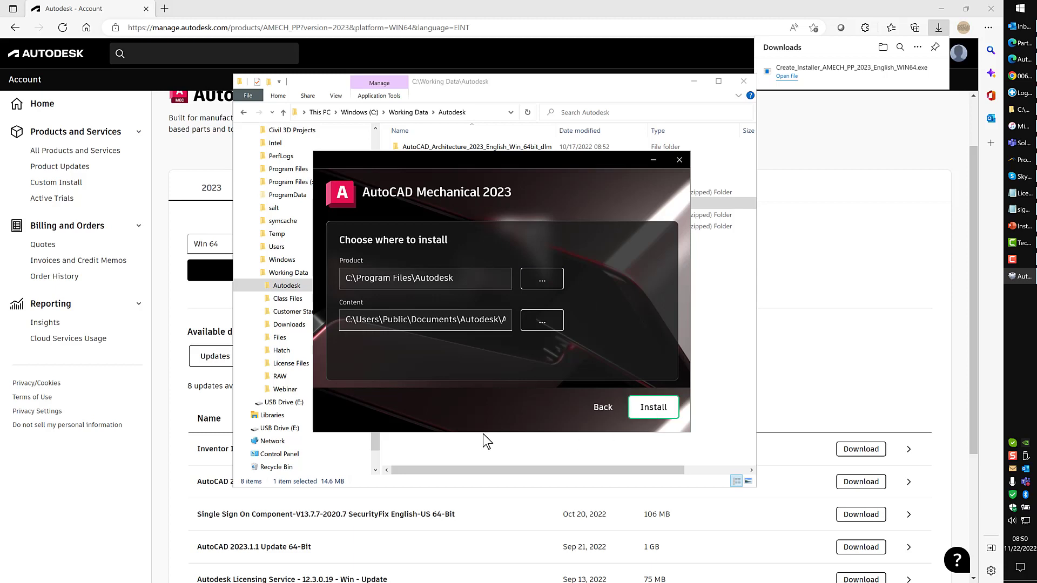
Start installing with the default C:\Program Files\Autodesk paths.
left_click(652, 406)
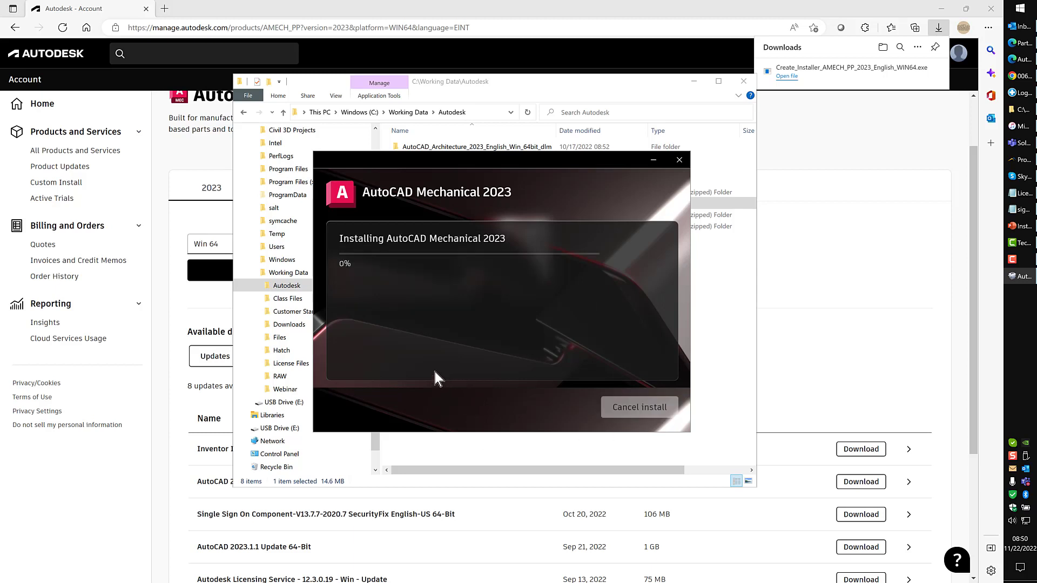
mouse_move(536, 250)
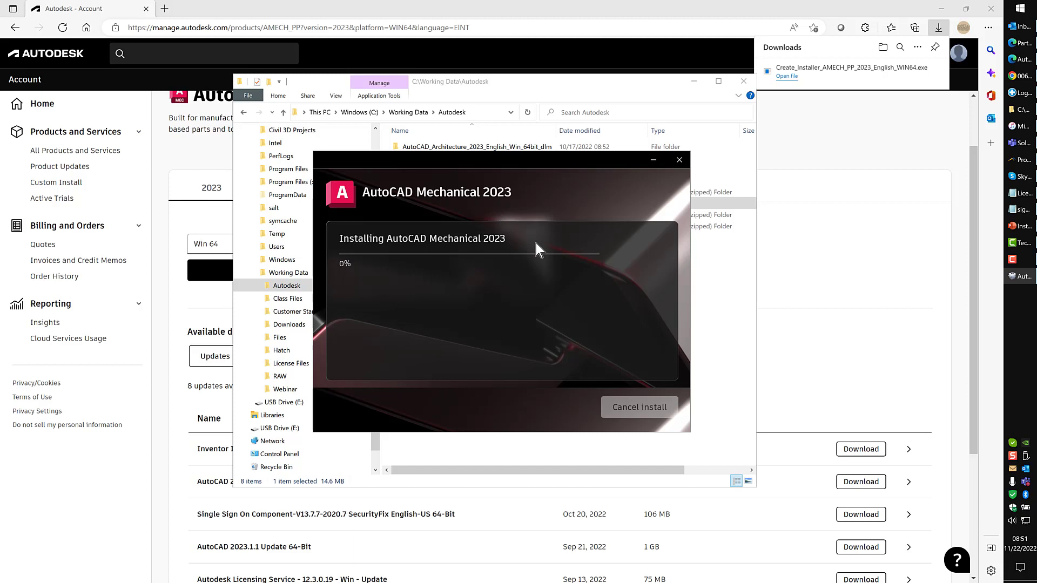
mouse_move(491, 333)
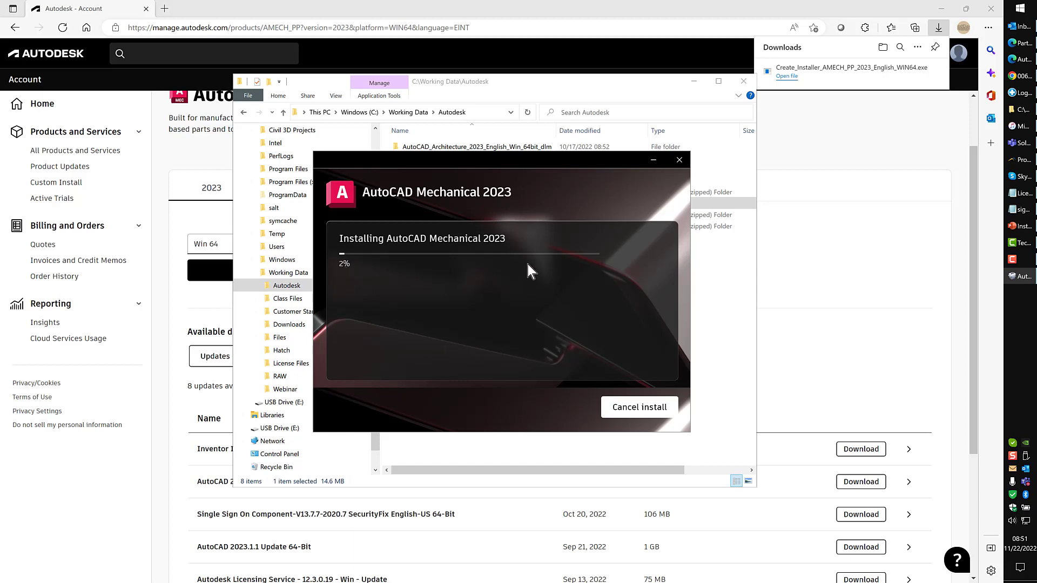
mouse_move(491, 277)
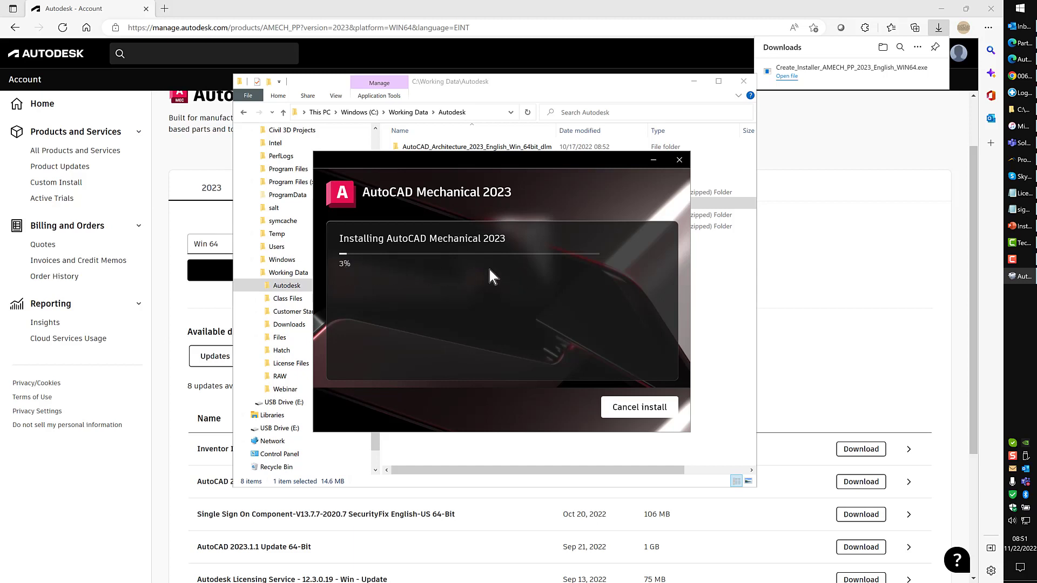
mouse_move(469, 303)
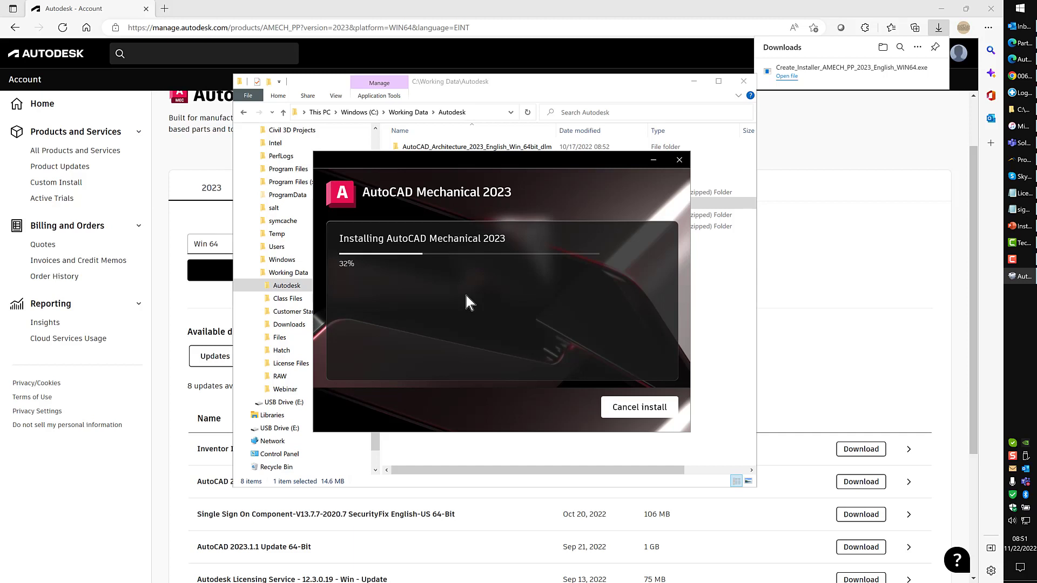
mouse_move(453, 304)
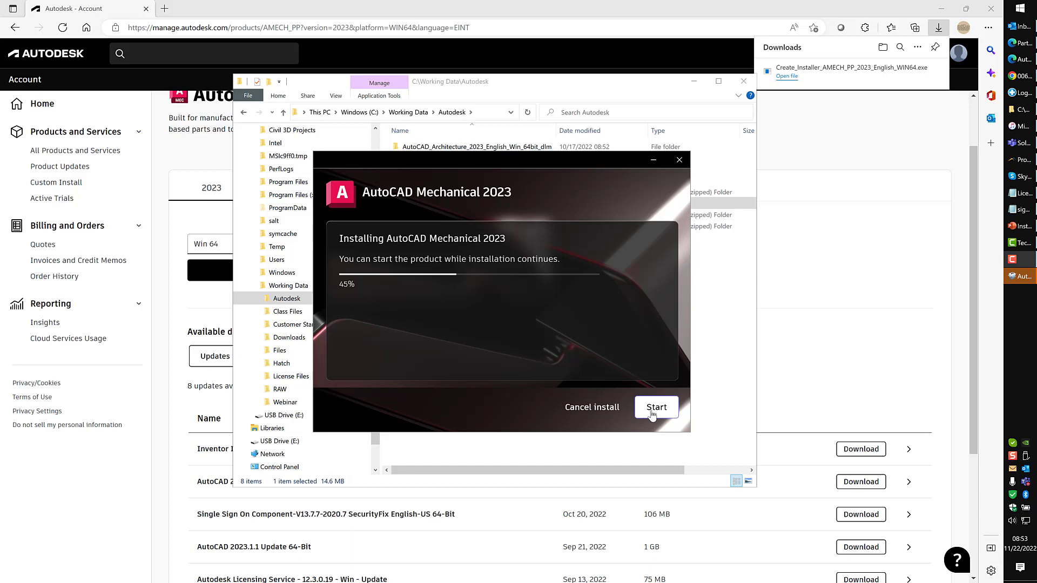
mouse_move(469, 306)
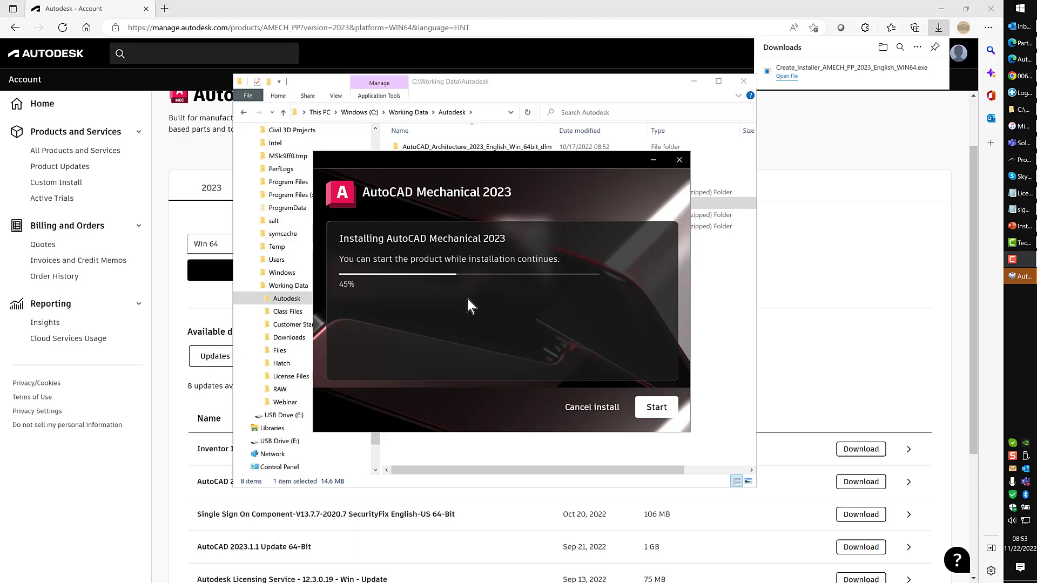
mouse_move(607, 303)
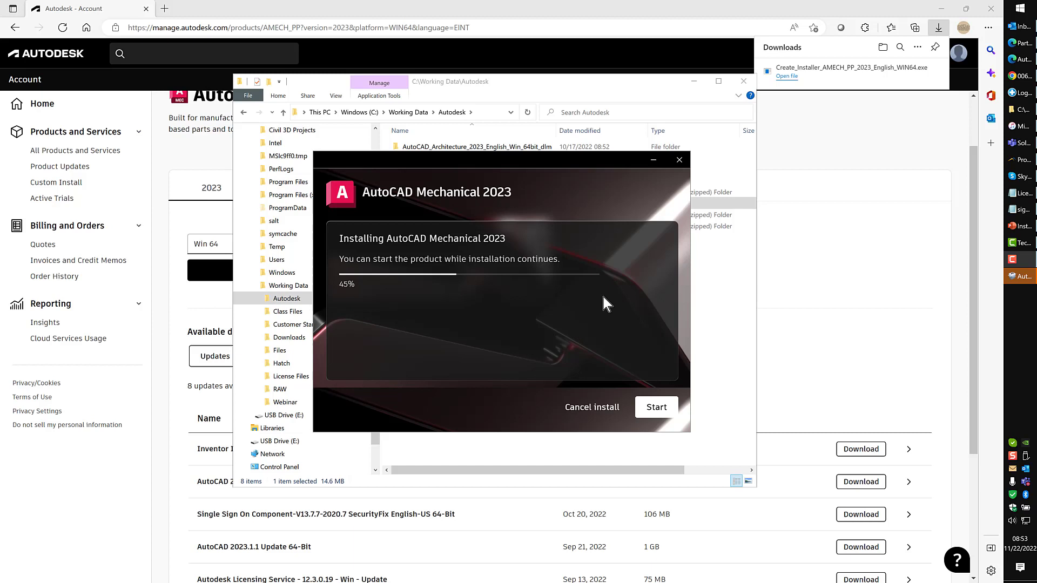
mouse_move(562, 307)
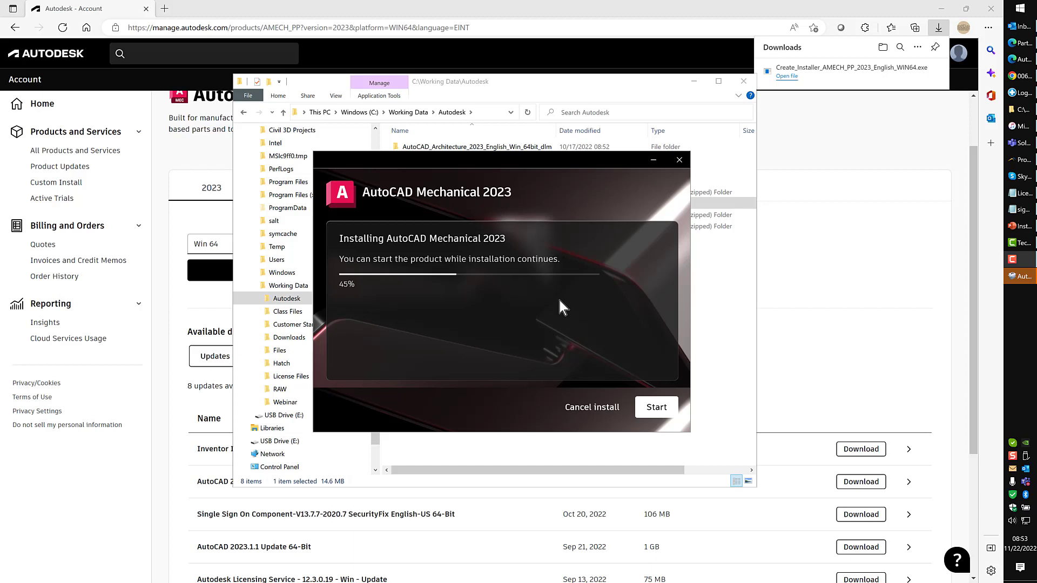
mouse_move(586, 342)
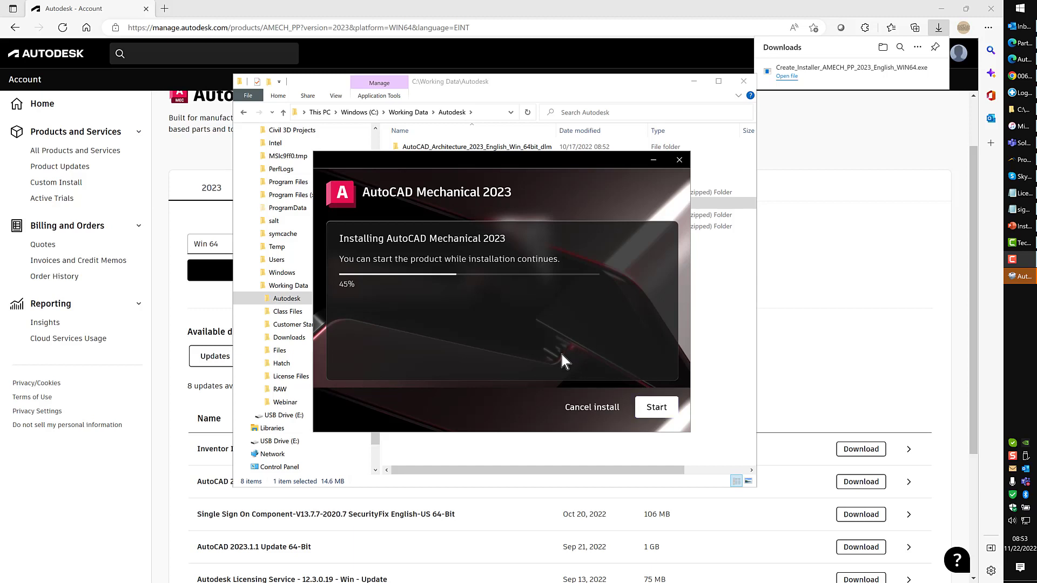
mouse_move(406, 304)
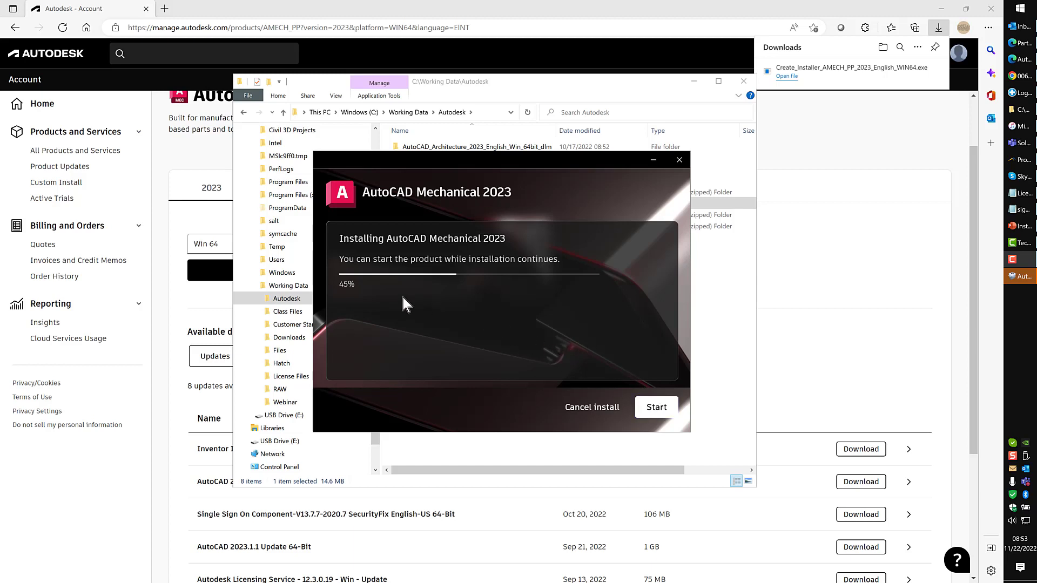
mouse_move(514, 360)
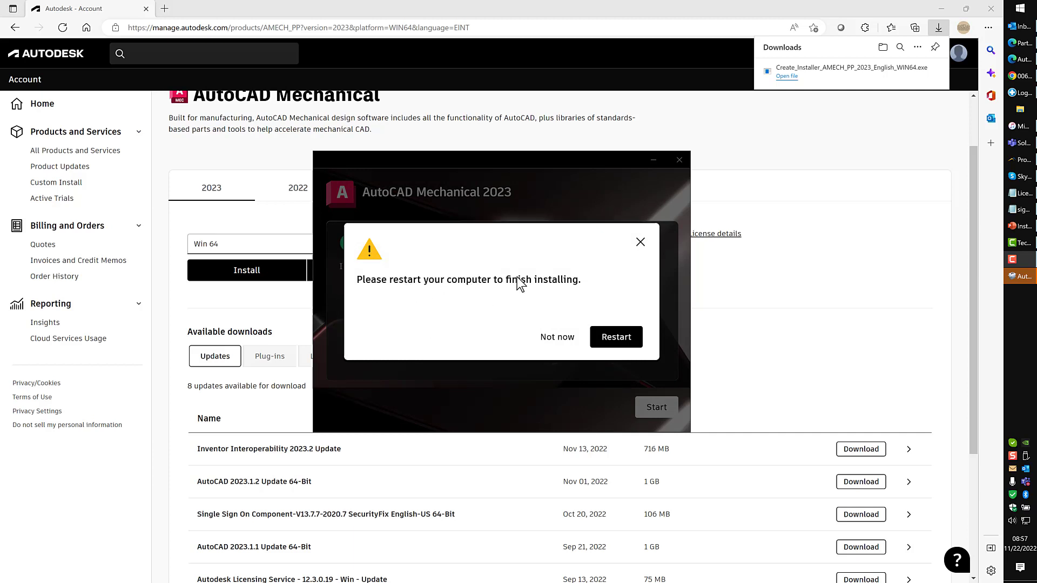
mouse_move(436, 251)
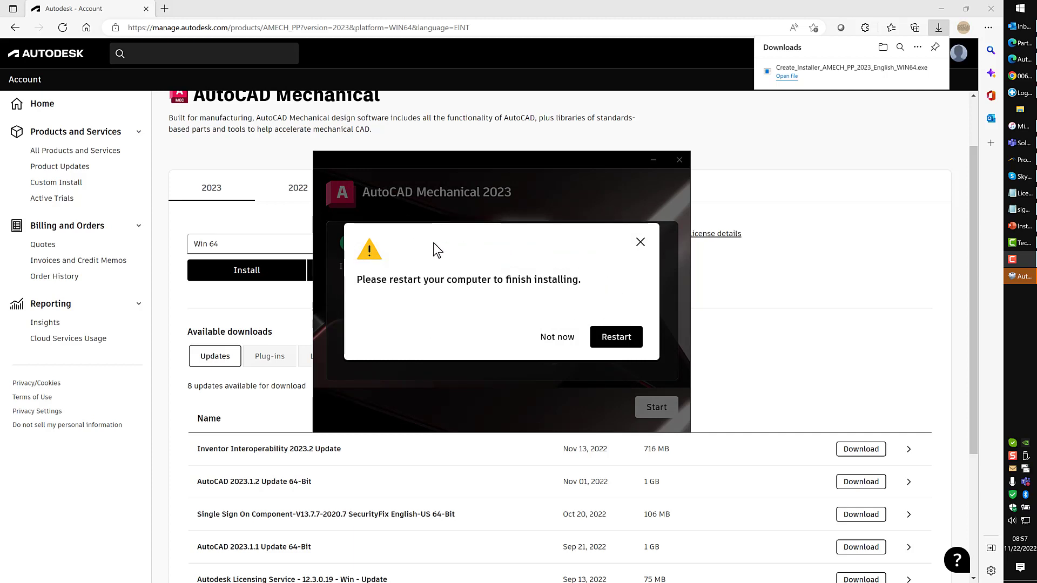
mouse_move(573, 305)
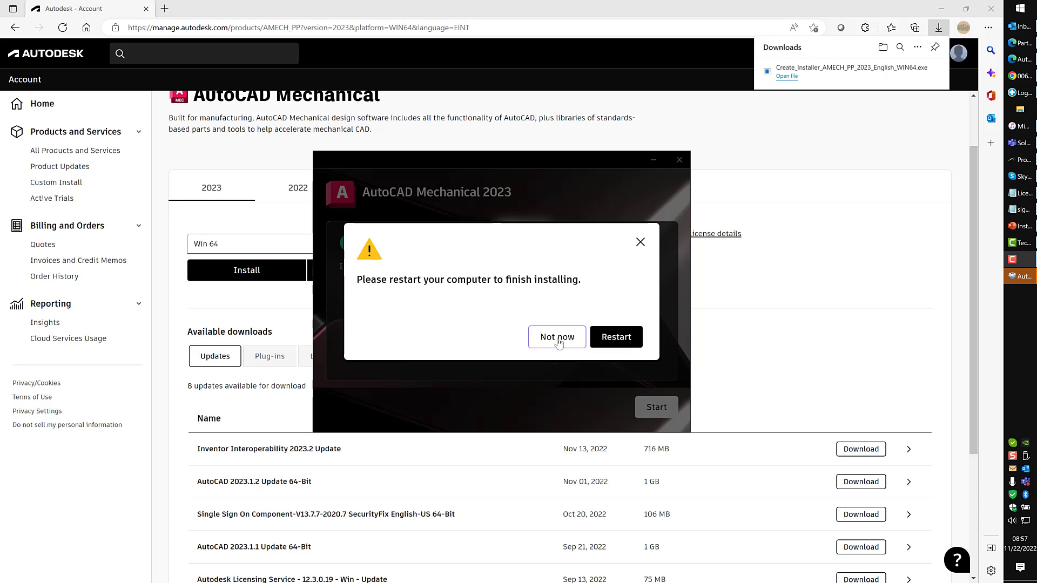
mouse_move(559, 342)
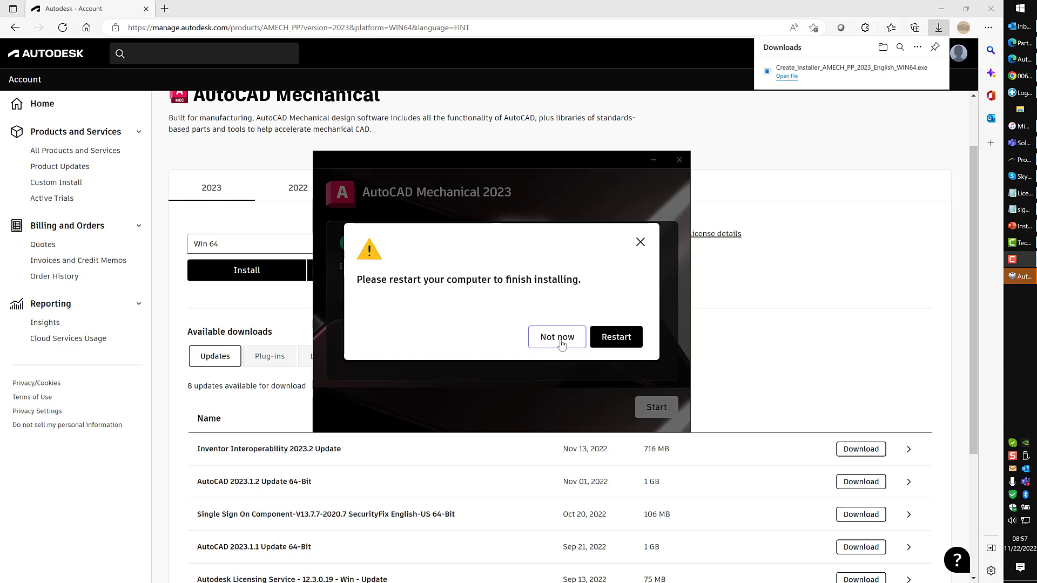
Choose Not now on the restart prompt.
left_click(557, 337)
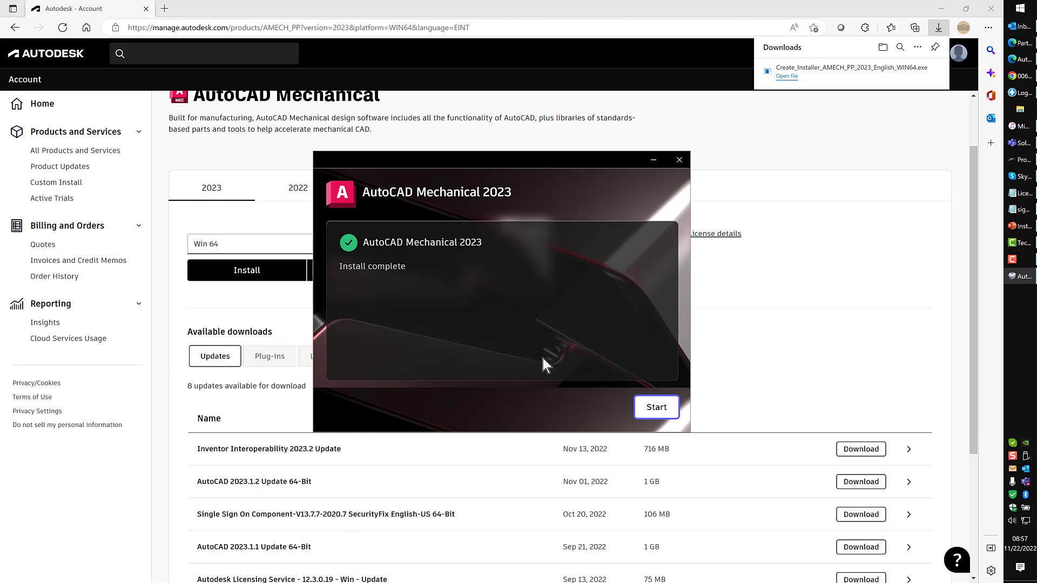
mouse_move(460, 292)
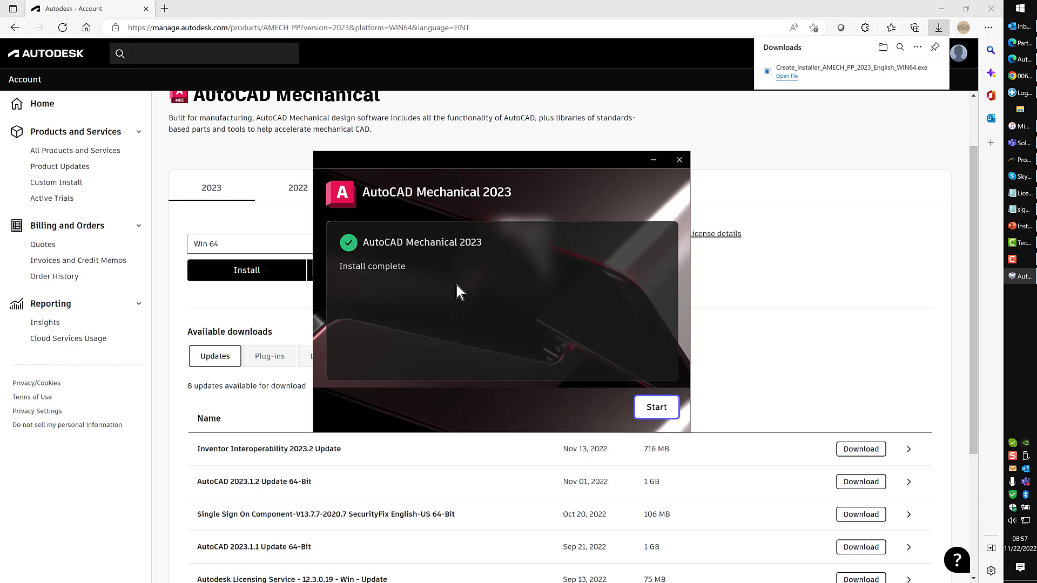
mouse_move(527, 338)
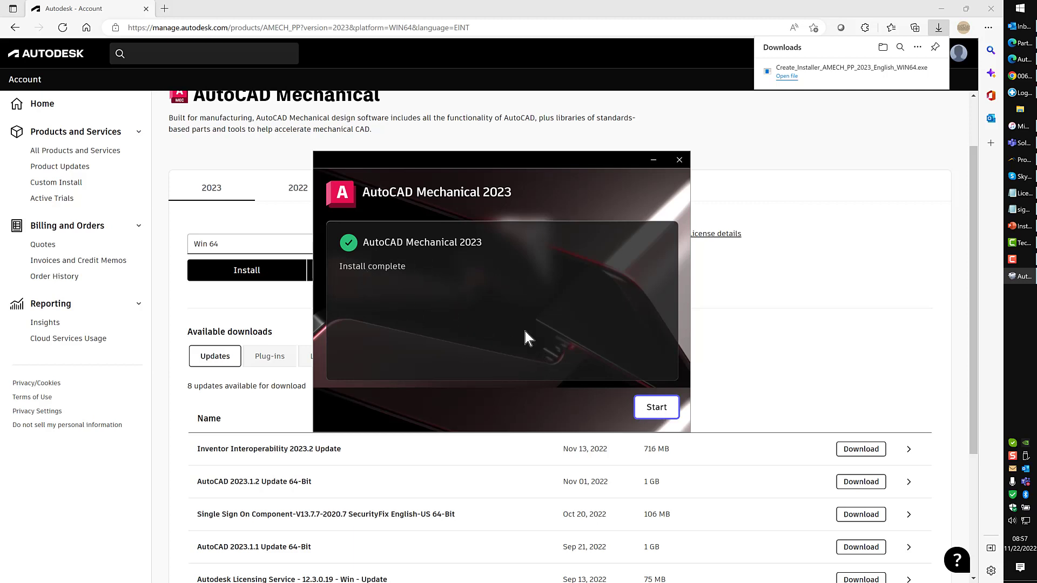
mouse_move(674, 163)
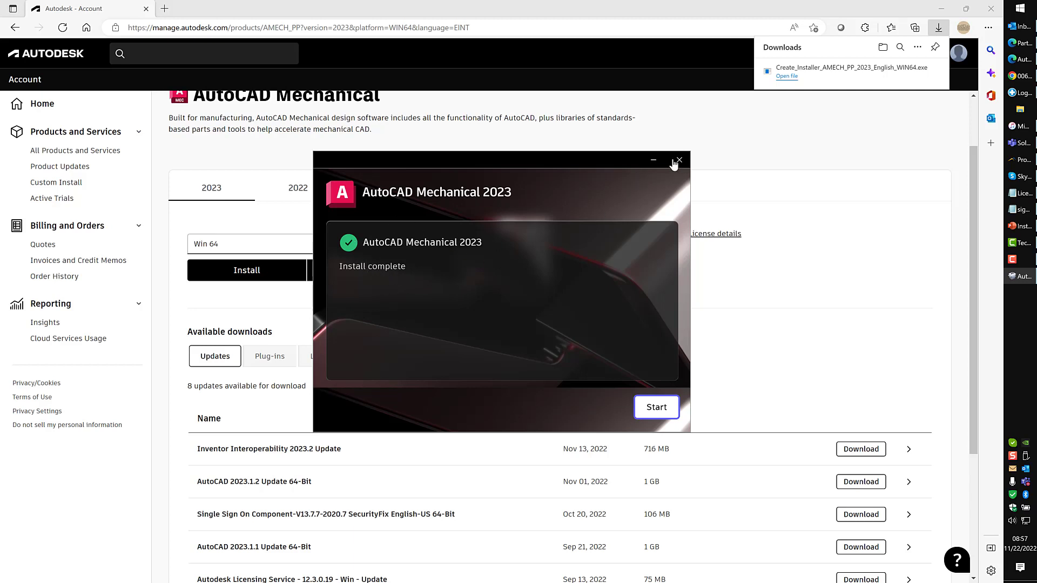
mouse_move(627, 312)
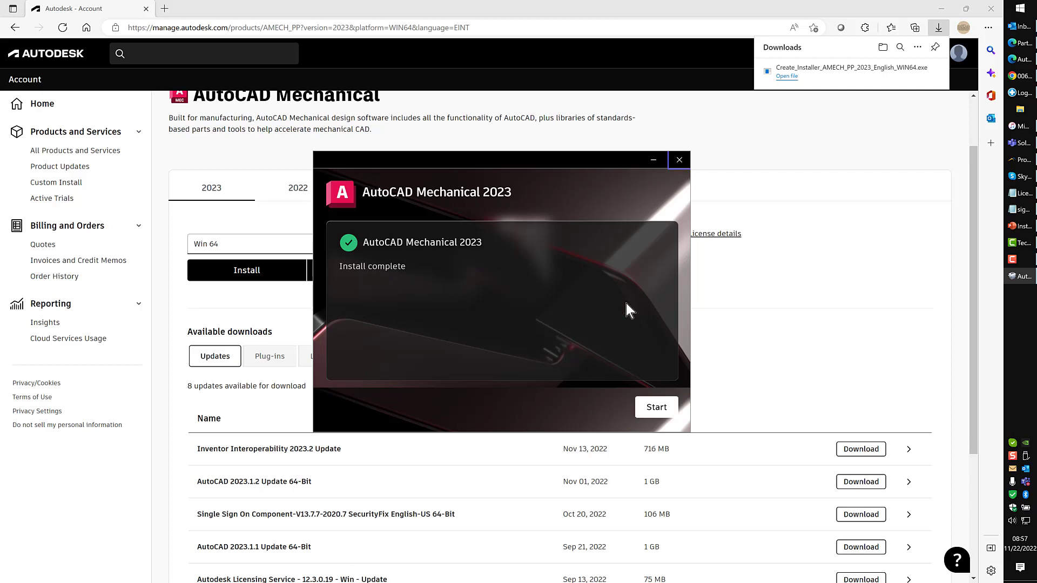
Close the completed AutoCAD Mechanical installer window.
left_click(678, 160)
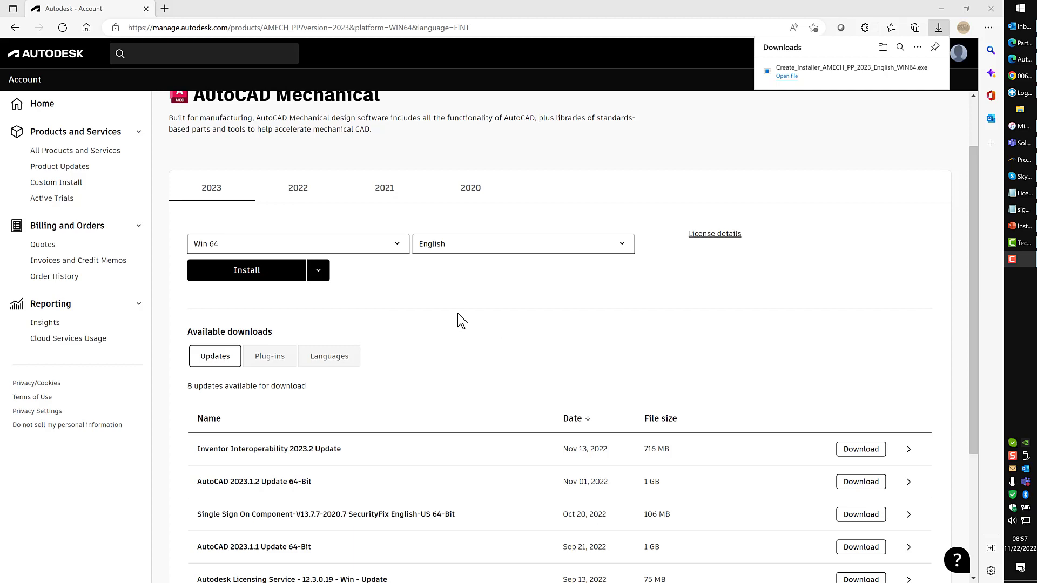
mouse_move(413, 289)
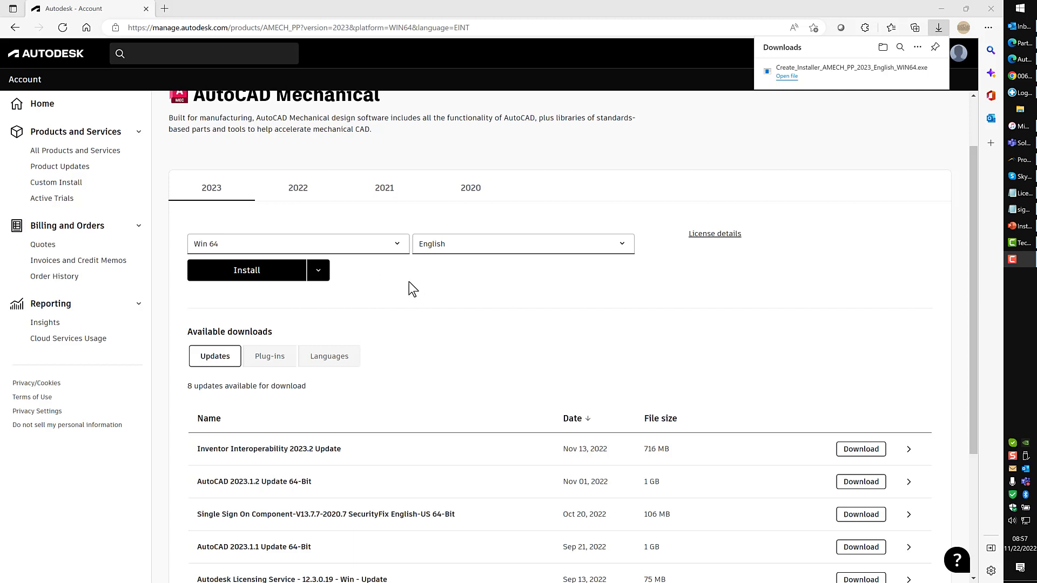
mouse_move(5, 218)
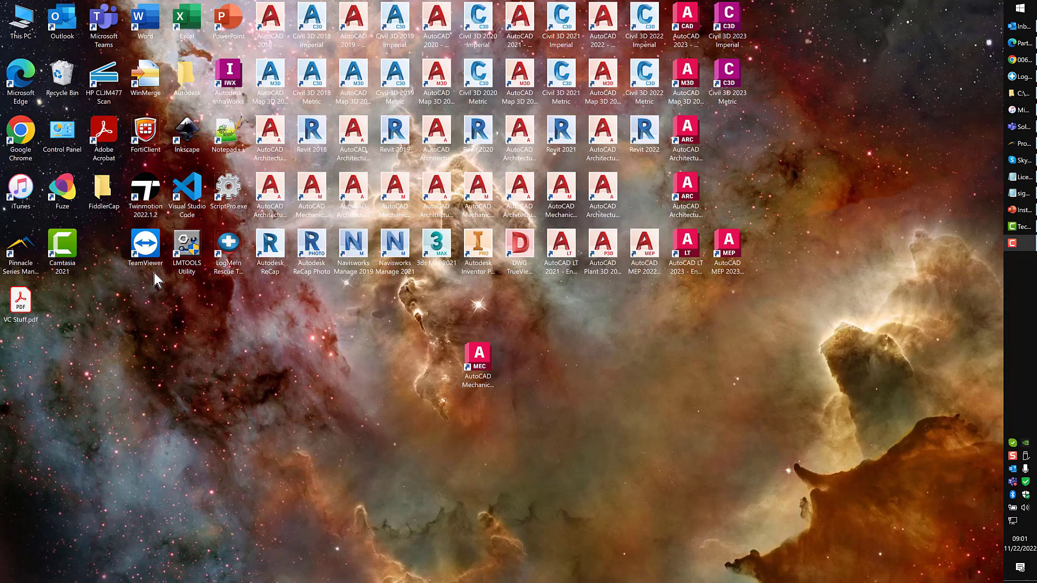
mouse_move(459, 341)
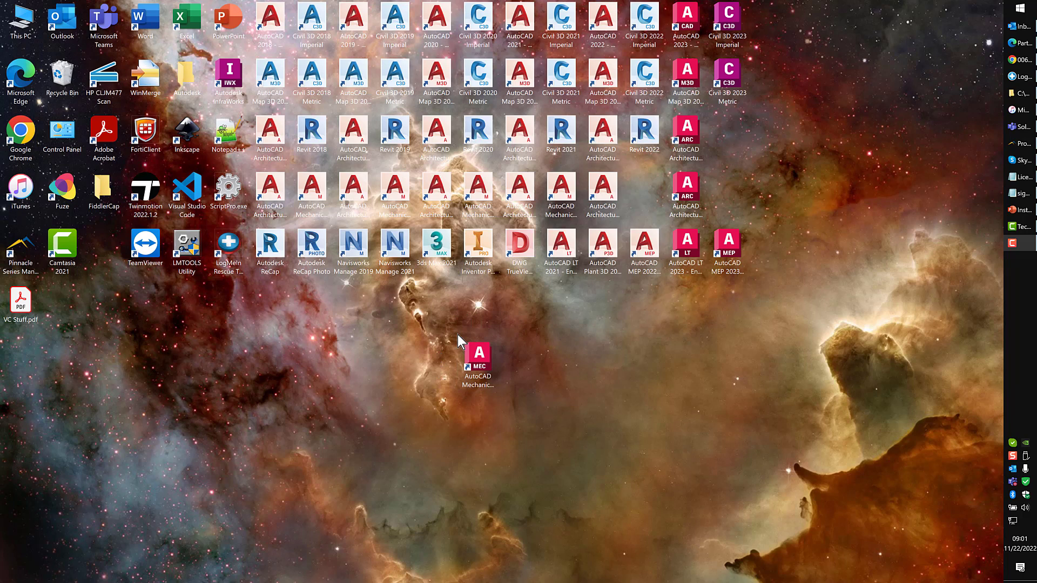
Launch AutoCAD Mechanical 2023 from its desktop shortcut.
left_click(477, 353)
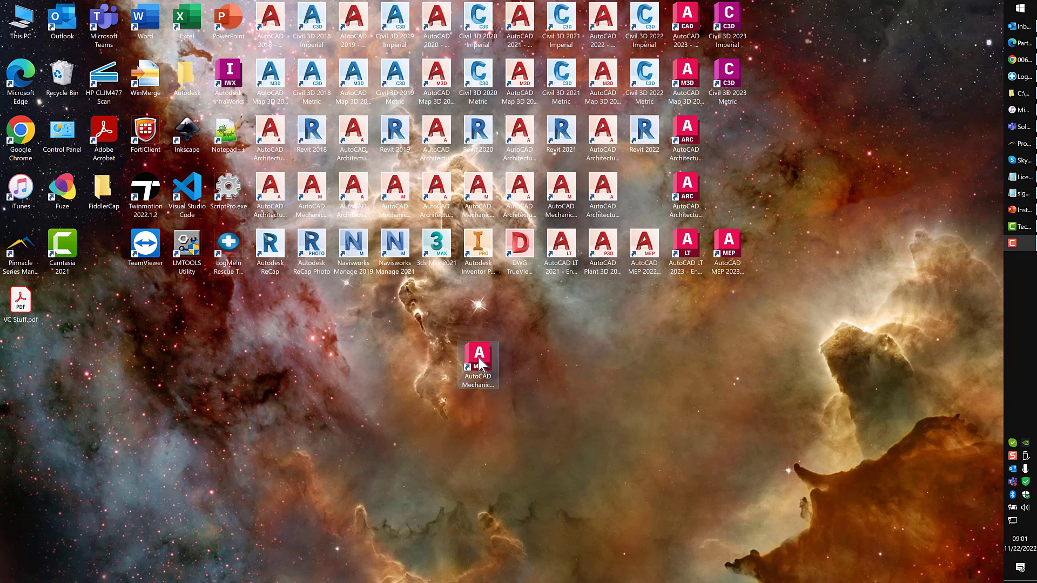
left_click(478, 366)
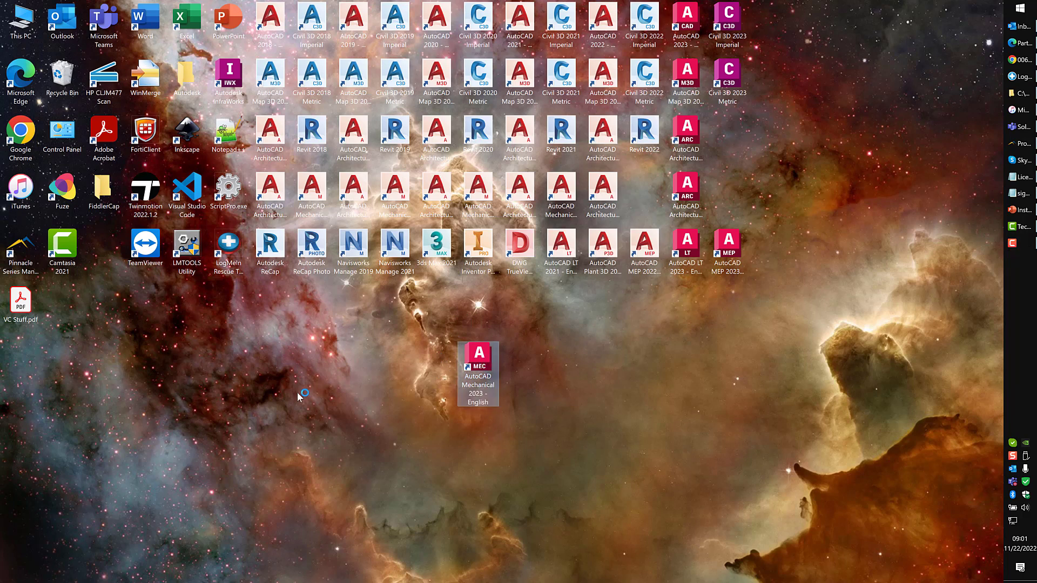
double_click(477, 373)
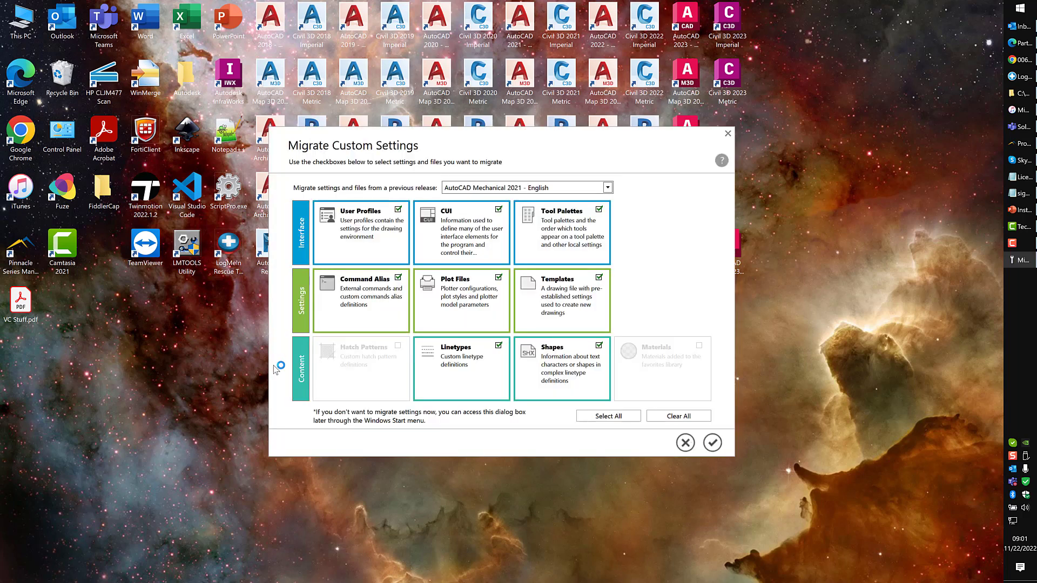
mouse_move(533, 321)
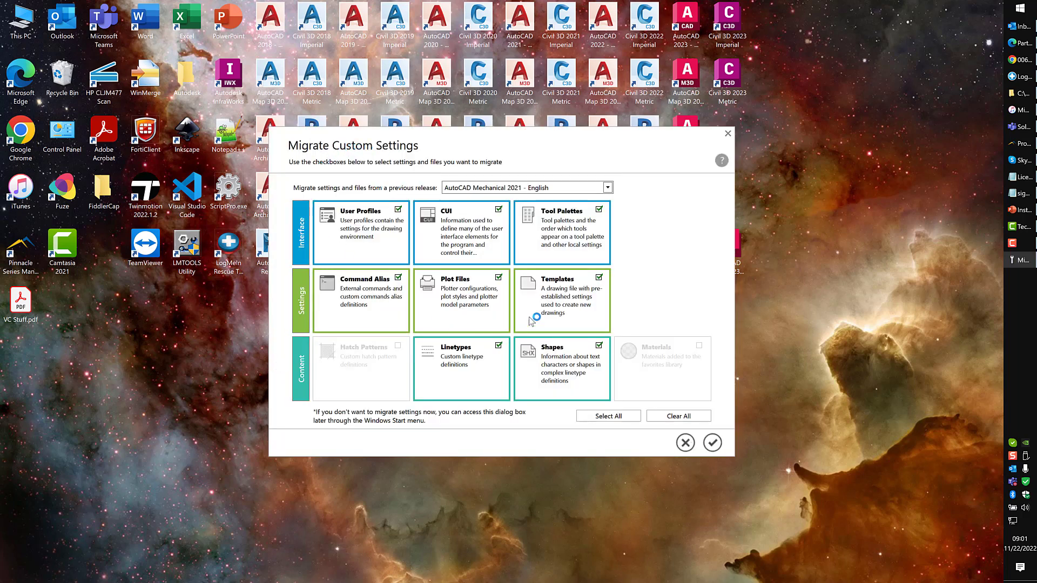
mouse_move(457, 219)
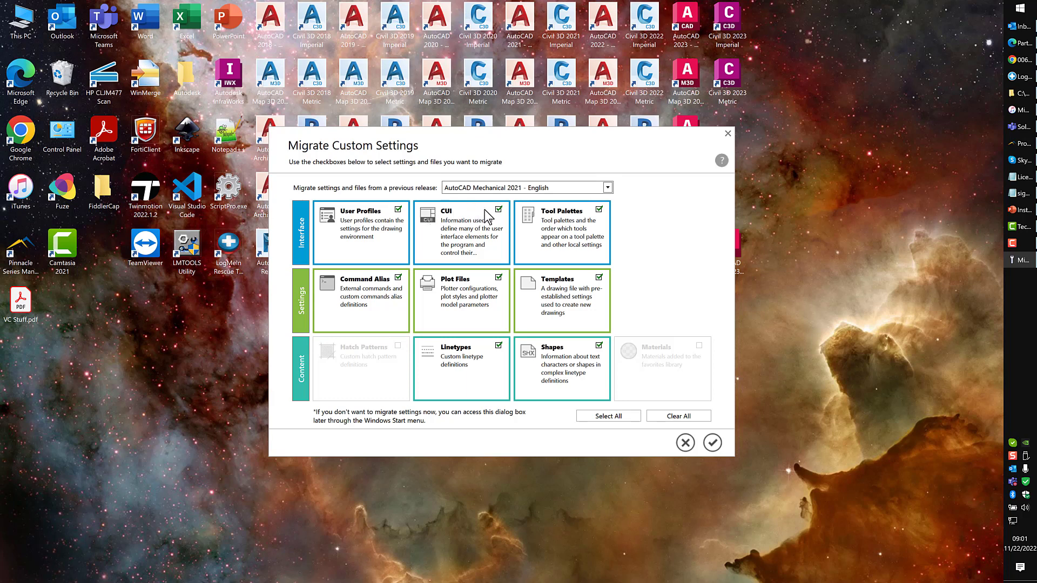
Uncheck CUI and cancel the Migrate Custom Settings dialog without migrating.
left_click(498, 210)
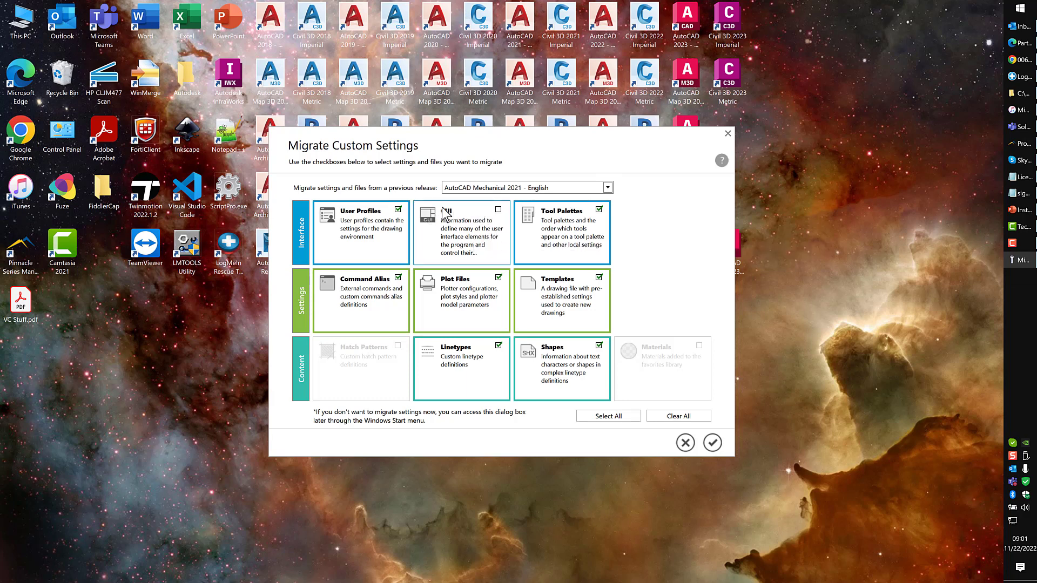
mouse_move(380, 318)
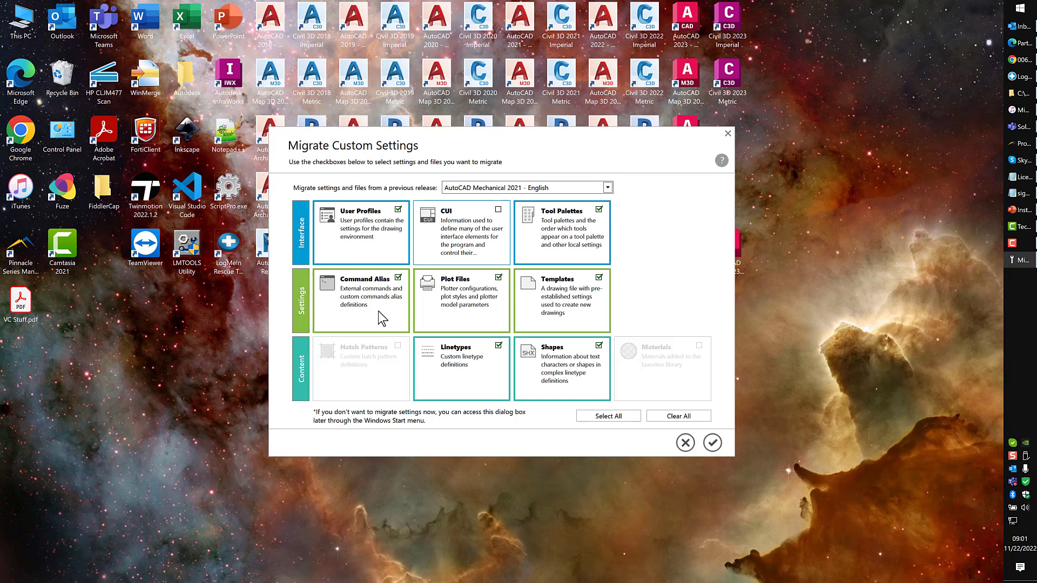
mouse_move(463, 232)
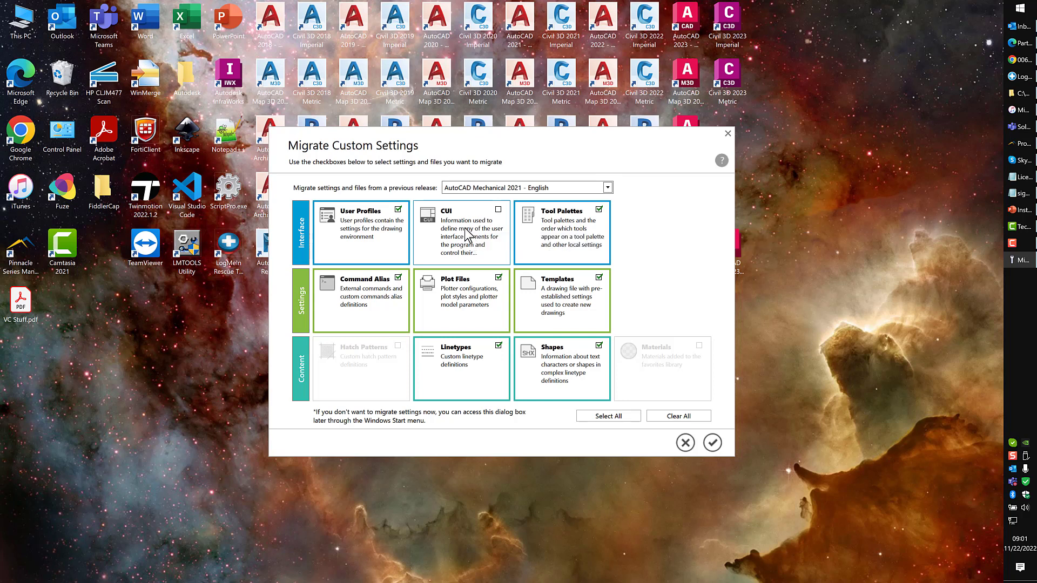
mouse_move(469, 231)
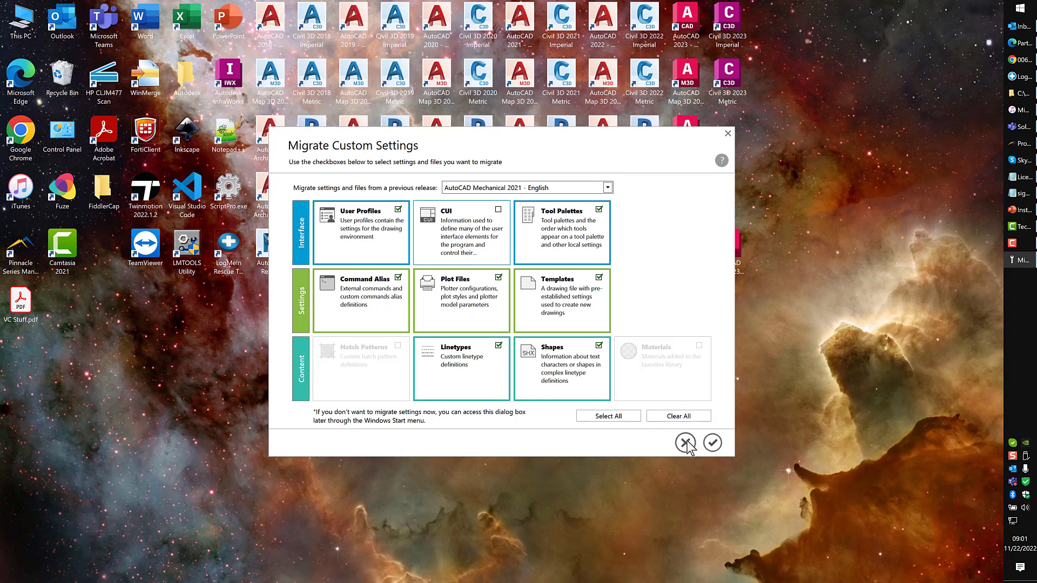
left_click(685, 443)
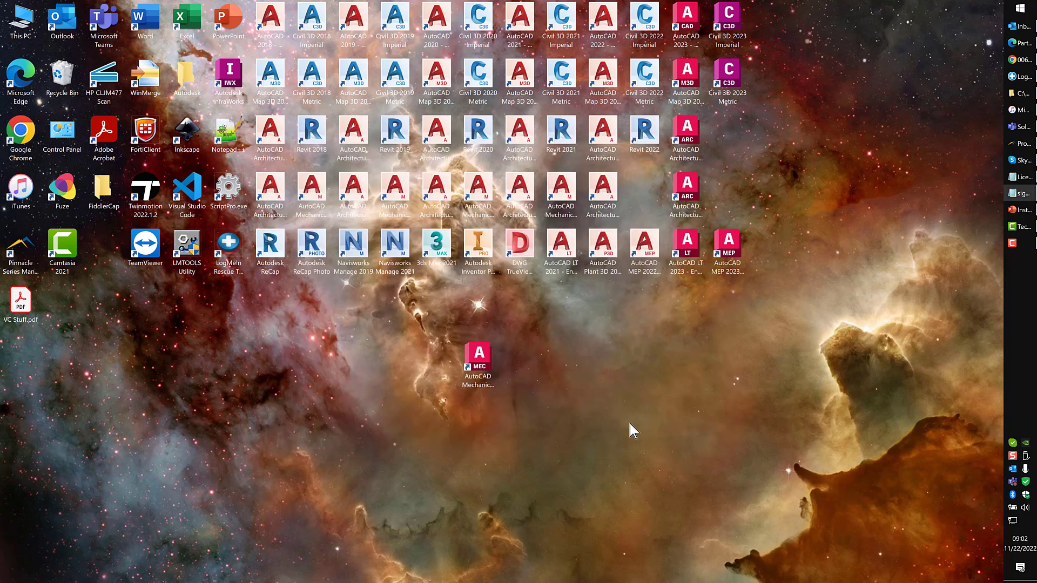
mouse_move(533, 345)
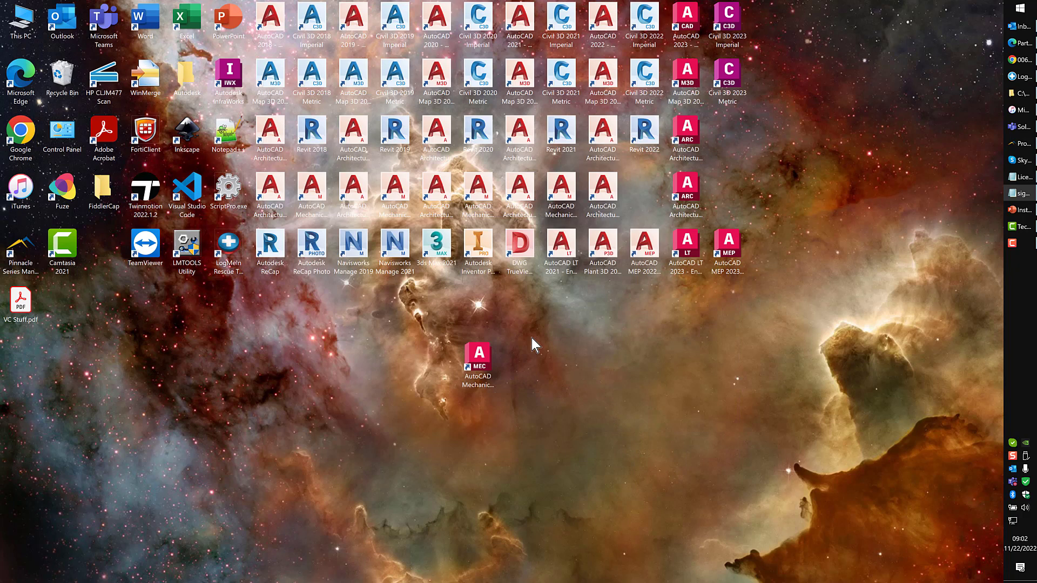
mouse_move(486, 315)
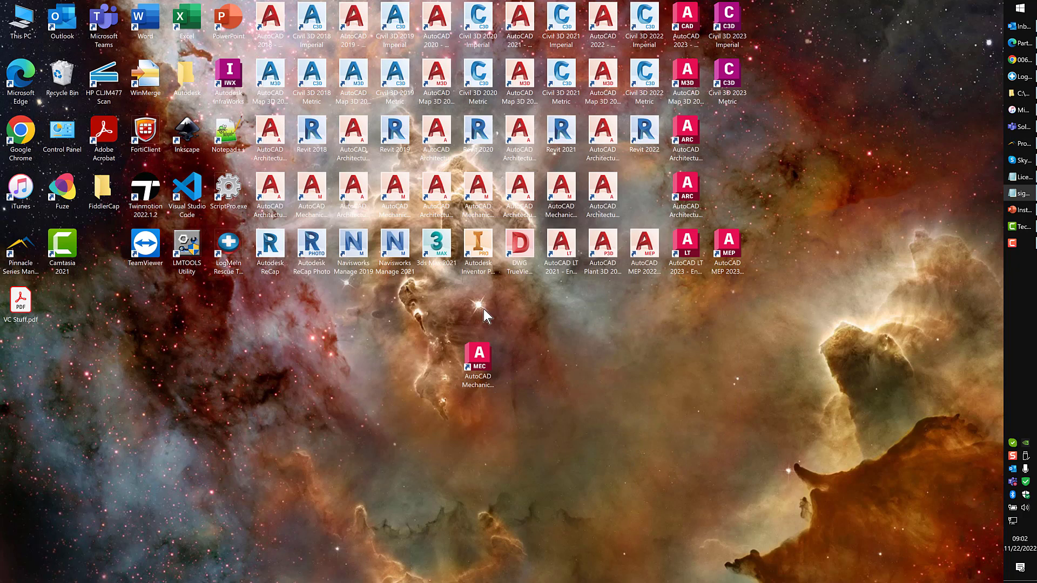
mouse_move(478, 317)
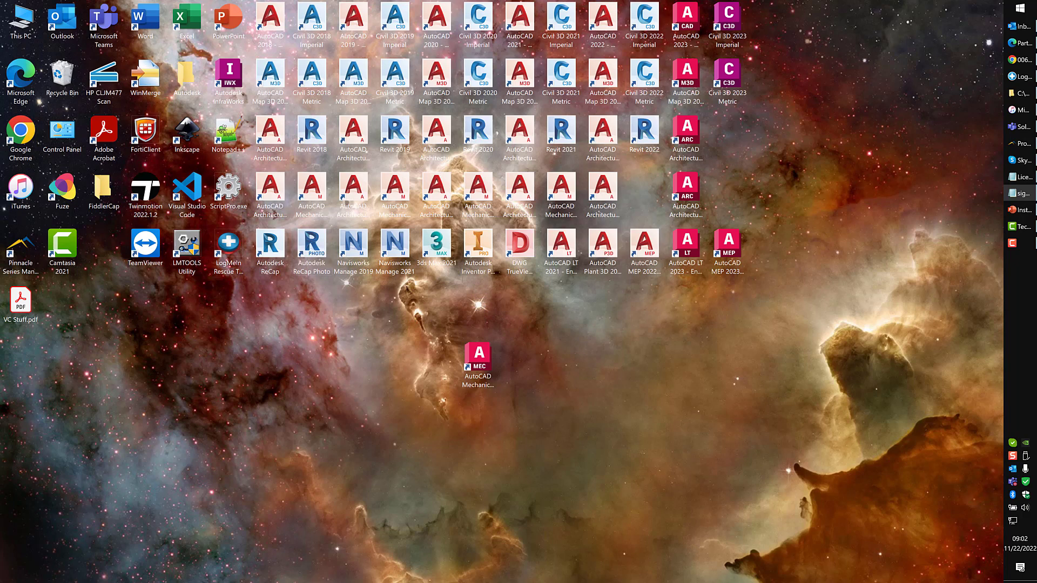
Relaunch AutoCAD Mechanical 2023 from the desktop shortcut to reach the licensing screen.
double_click(476, 357)
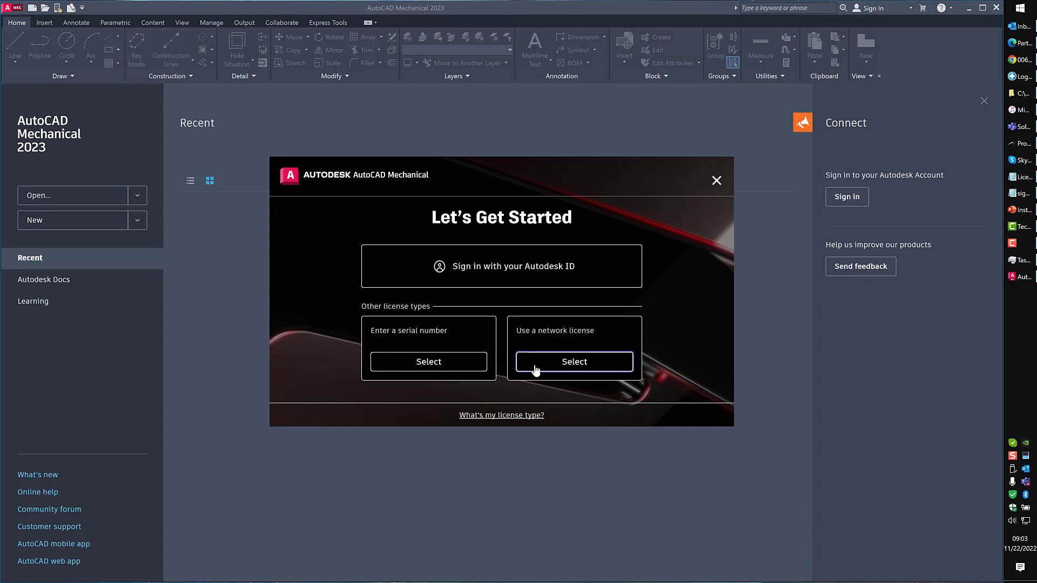
mouse_move(471, 279)
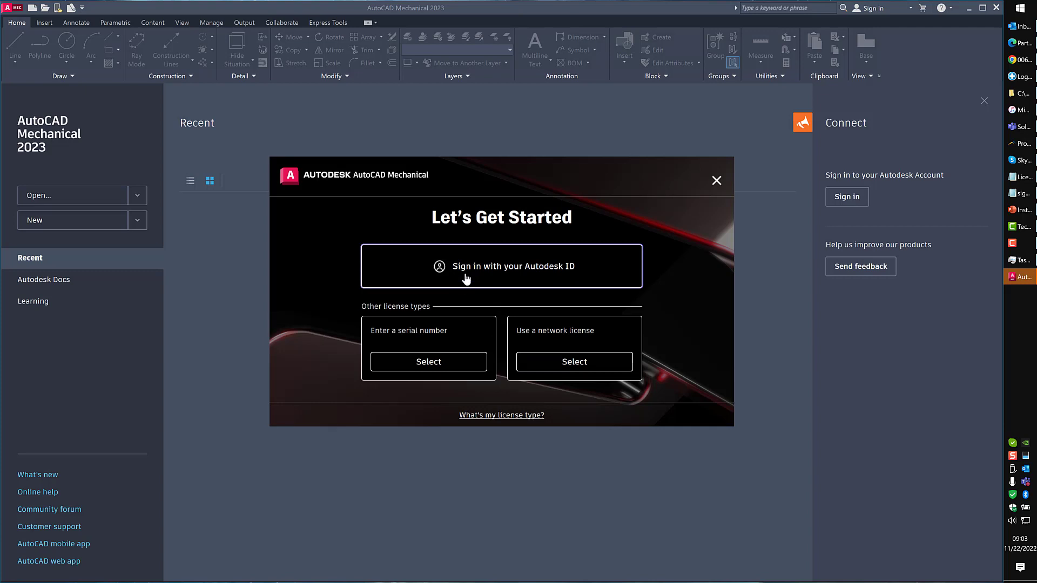
mouse_move(466, 271)
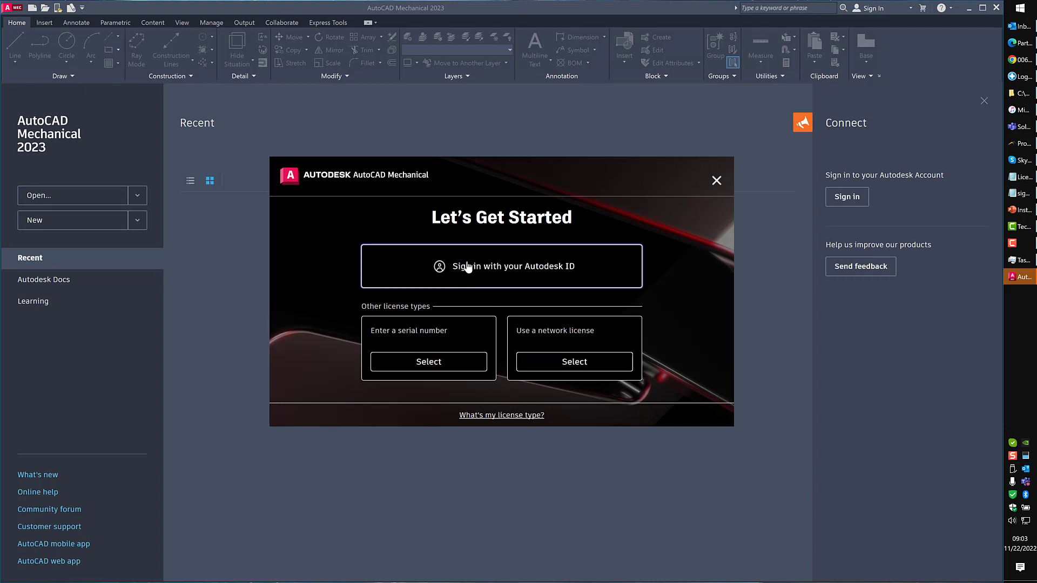
mouse_move(467, 268)
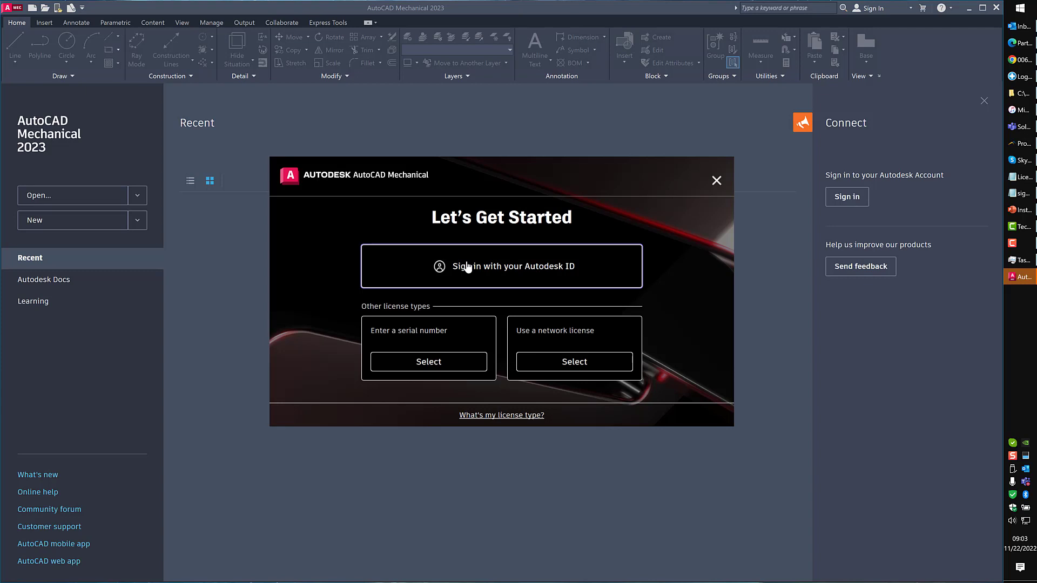
mouse_move(428, 361)
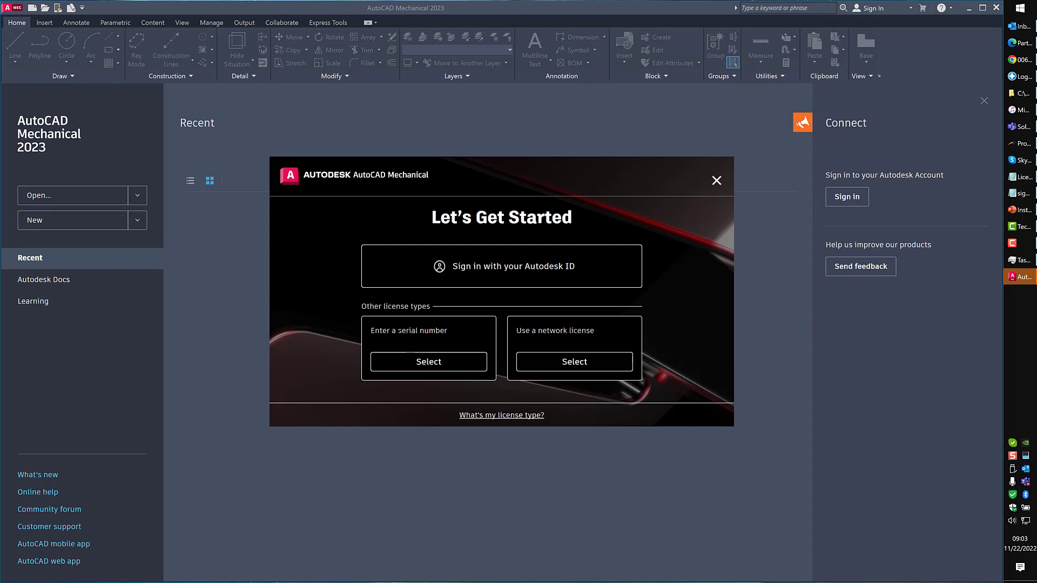
mouse_move(392, 355)
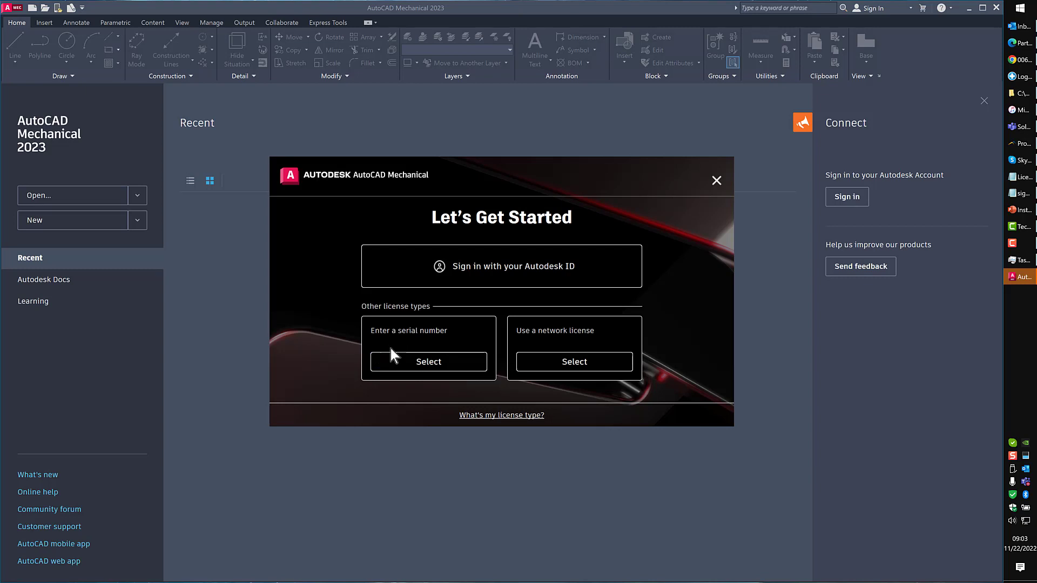
mouse_move(391, 354)
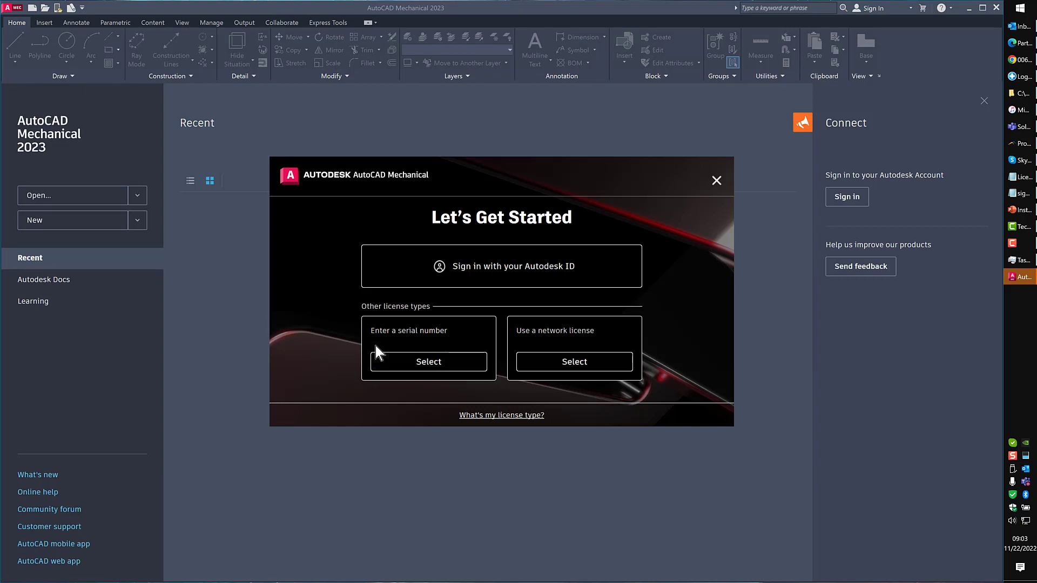
mouse_move(557, 359)
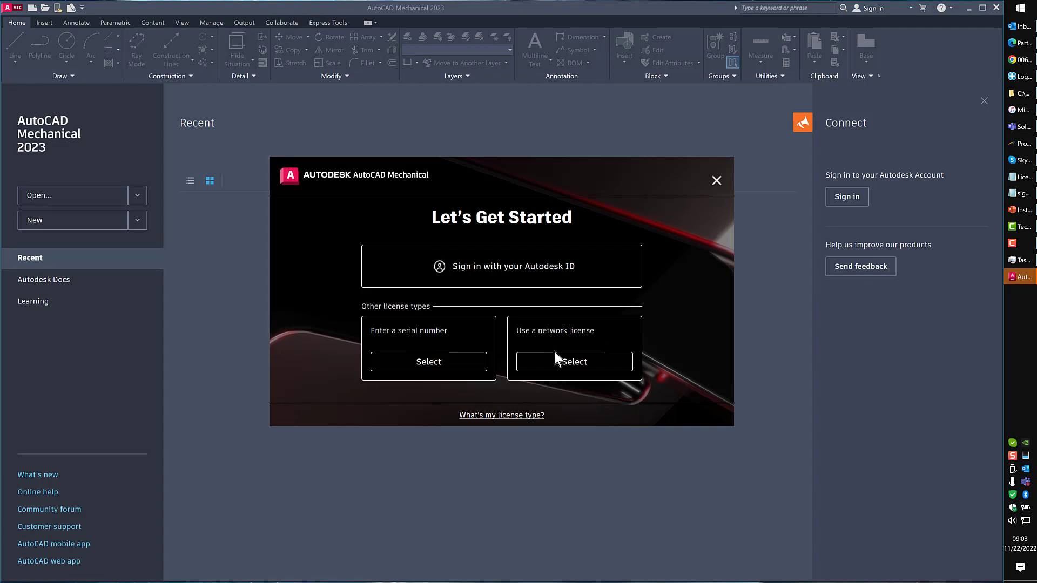
mouse_move(573, 362)
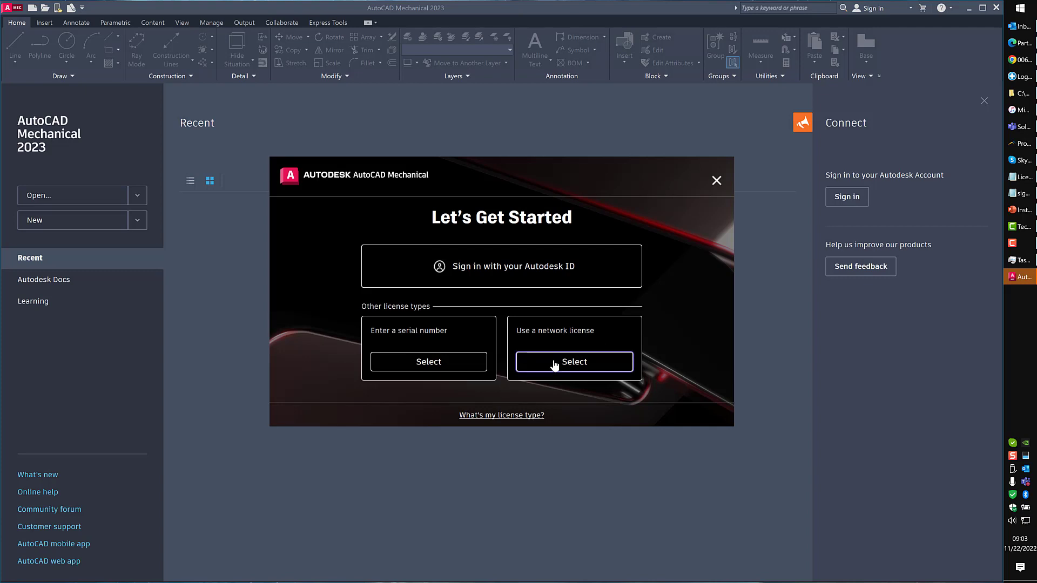
mouse_move(501, 265)
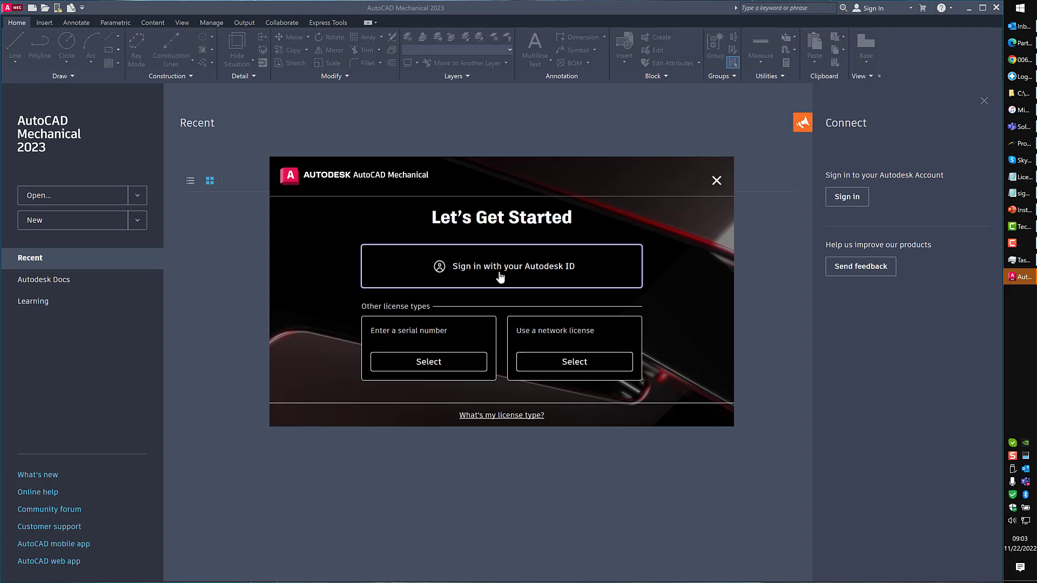
left_click(501, 266)
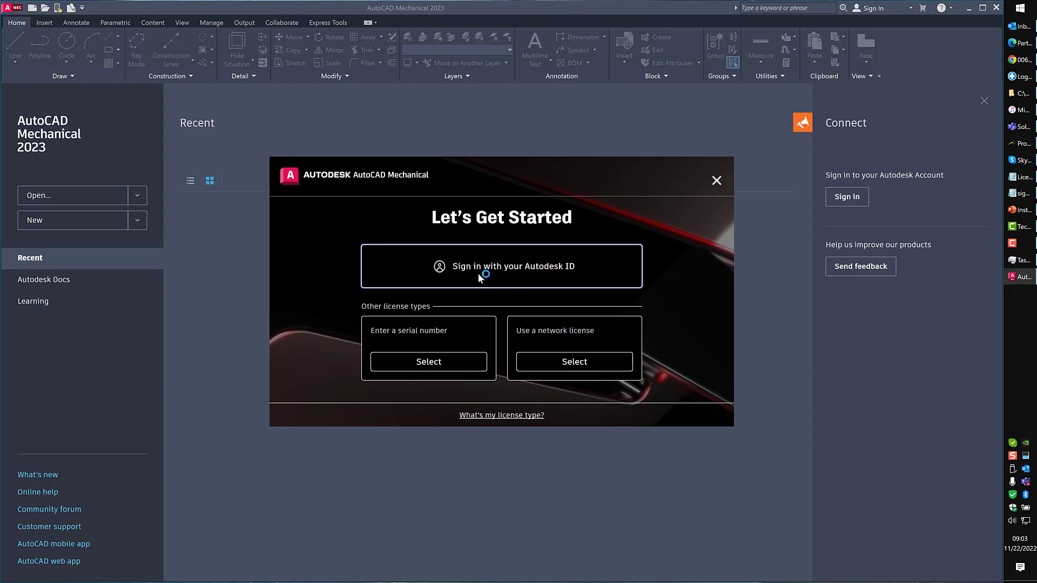
Choose 'Sign in with your Autodesk ID' on the licensing screen to open the sign-in window.
left_click(716, 180)
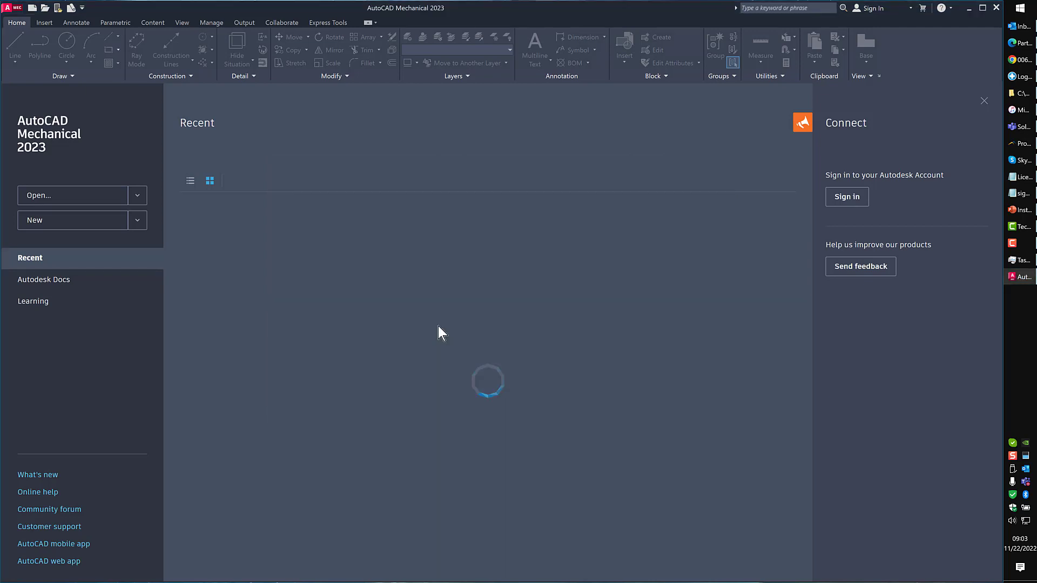
left_click(846, 197)
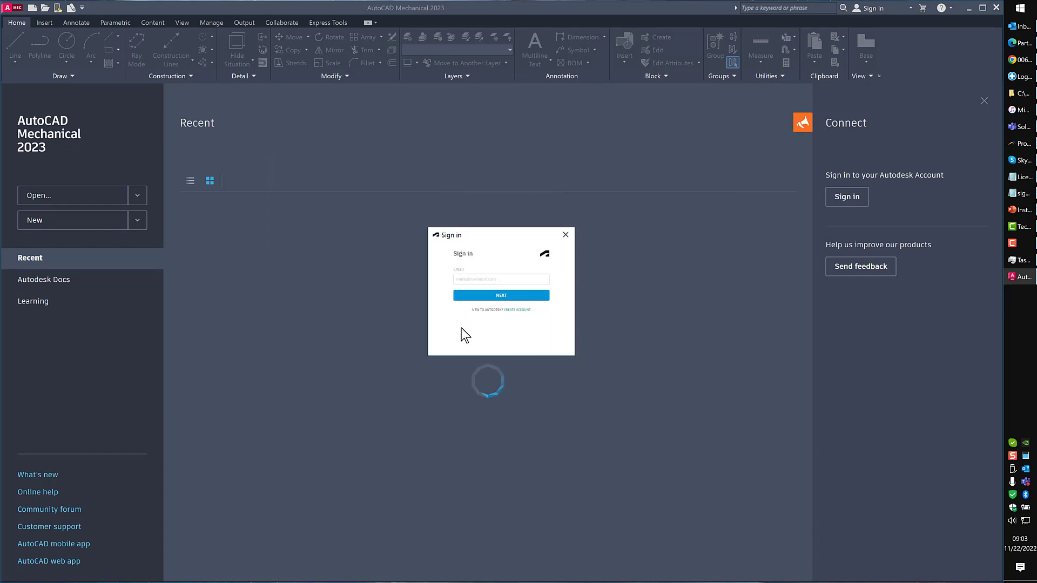
left_click(501, 279)
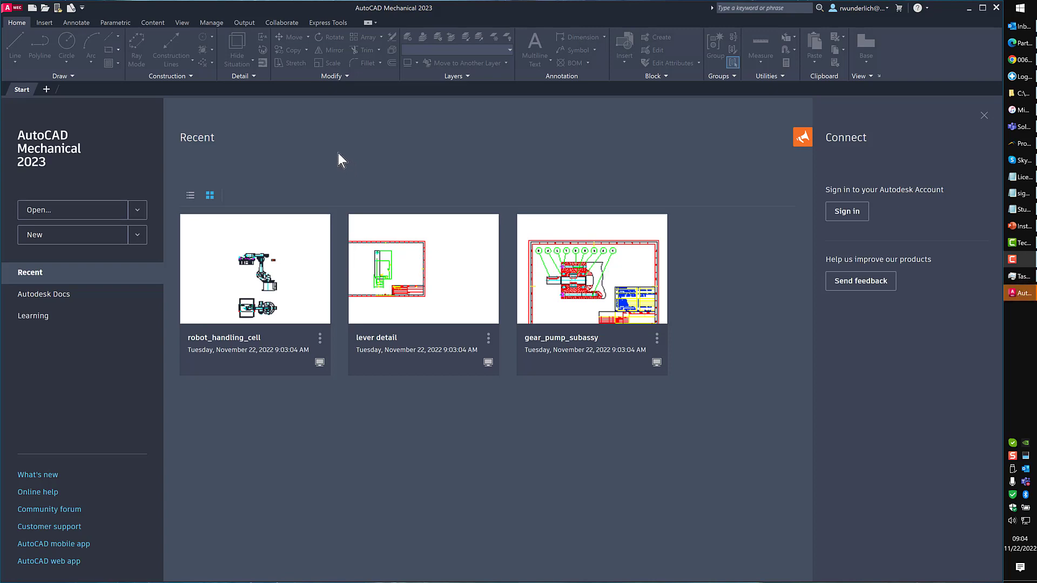
mouse_move(351, 159)
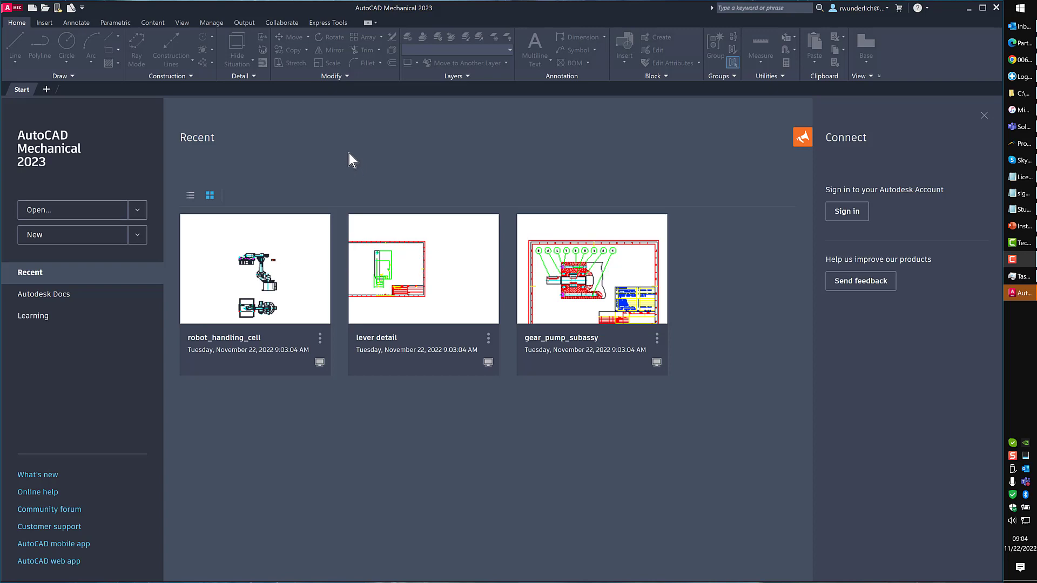
mouse_move(350, 162)
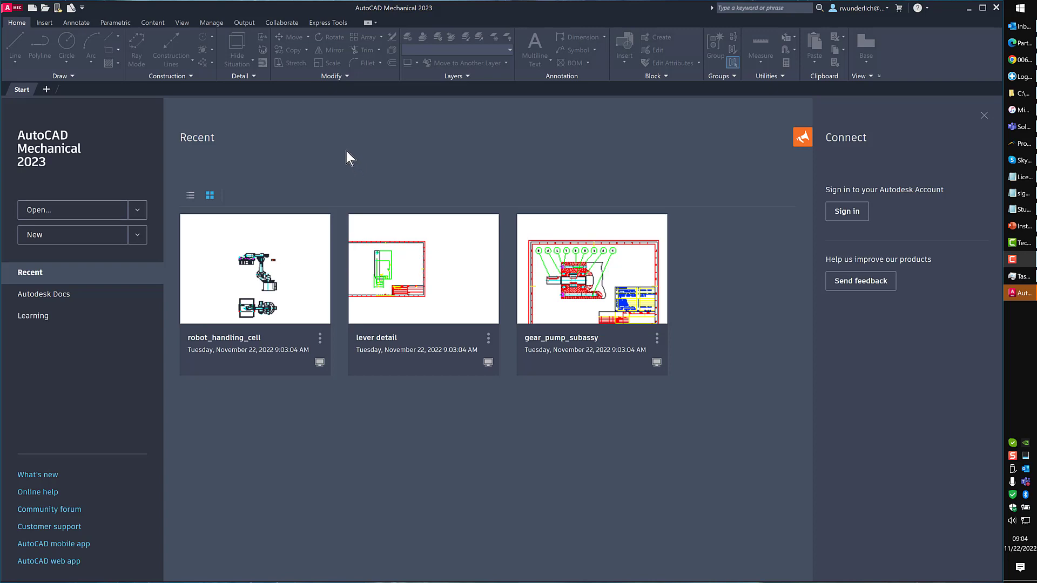